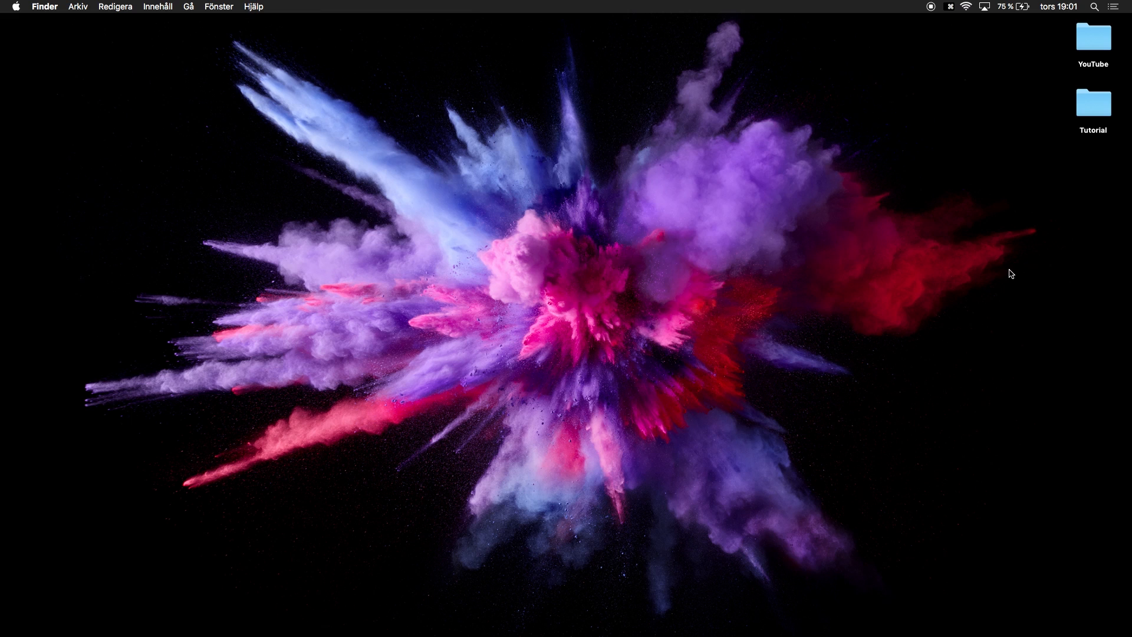
{"action": "mouse_move", "coordinate": [317, 197]}
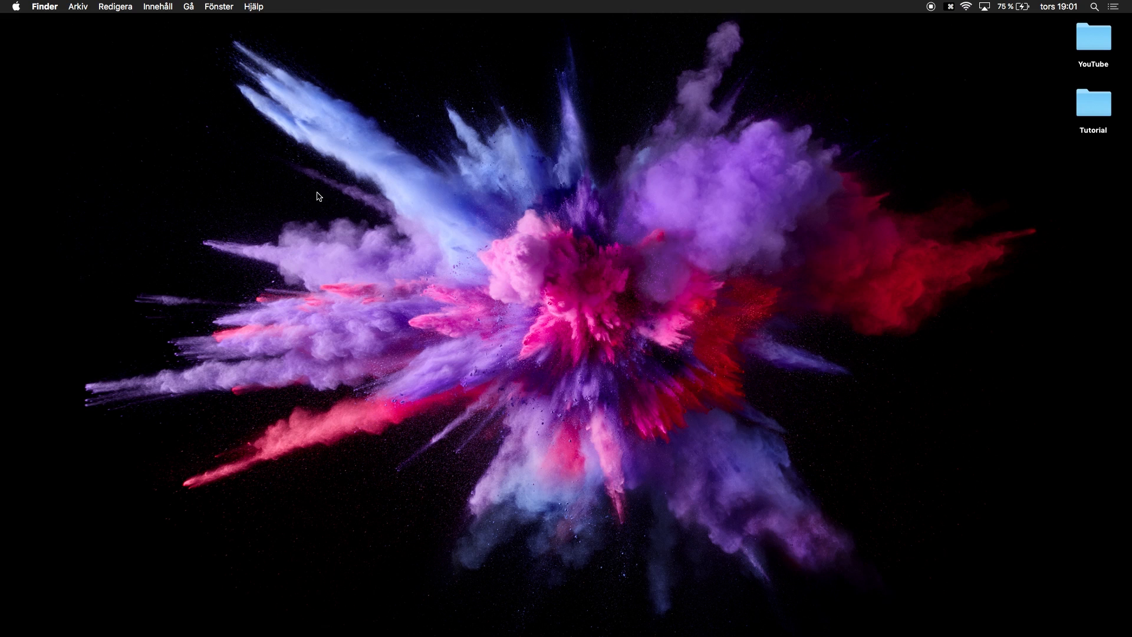
{"action": "mouse_move", "coordinate": [285, 150]}
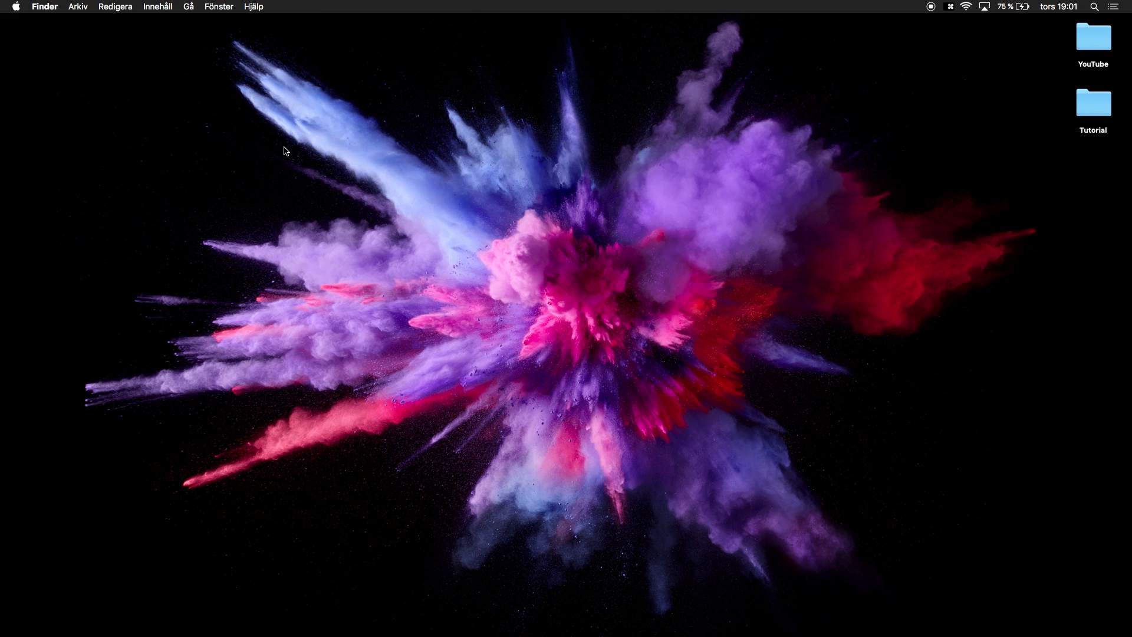
{"action": "mouse_move", "coordinate": [284, 212]}
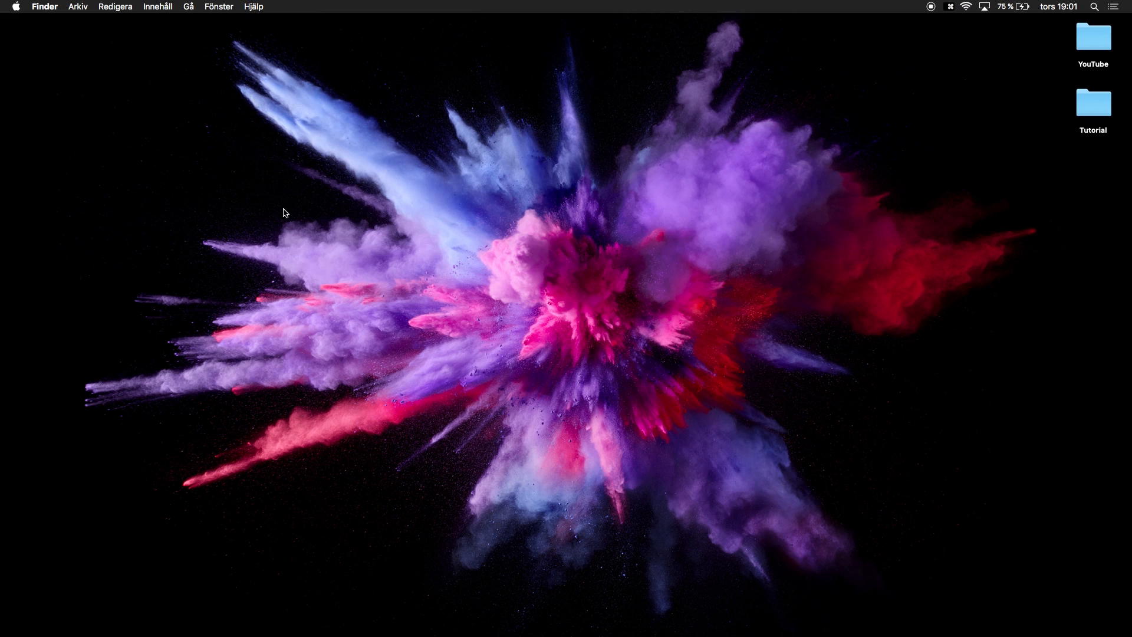
{"action": "mouse_move", "coordinate": [339, 162]}
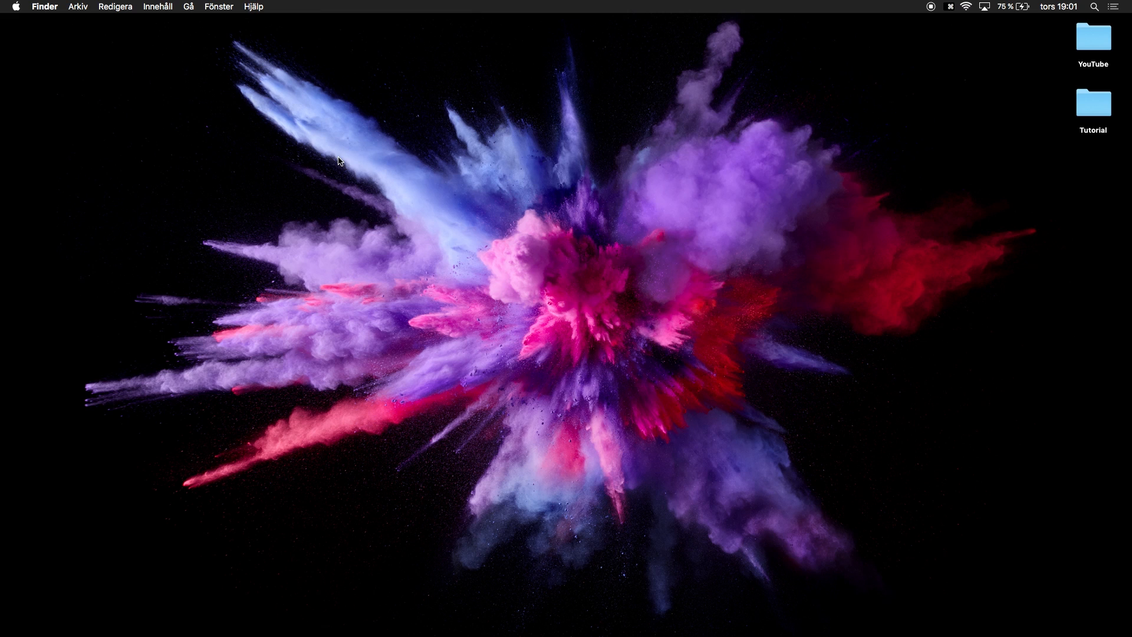
{"action": "mouse_move", "coordinate": [490, 161]}
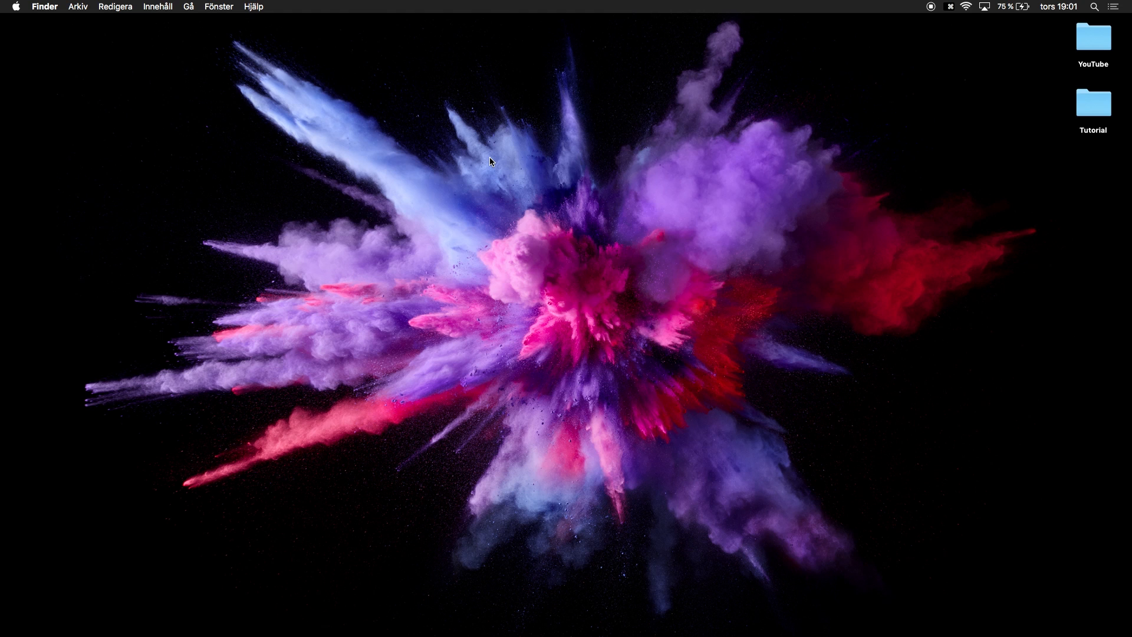
{"action": "mouse_move", "coordinate": [881, 149]}
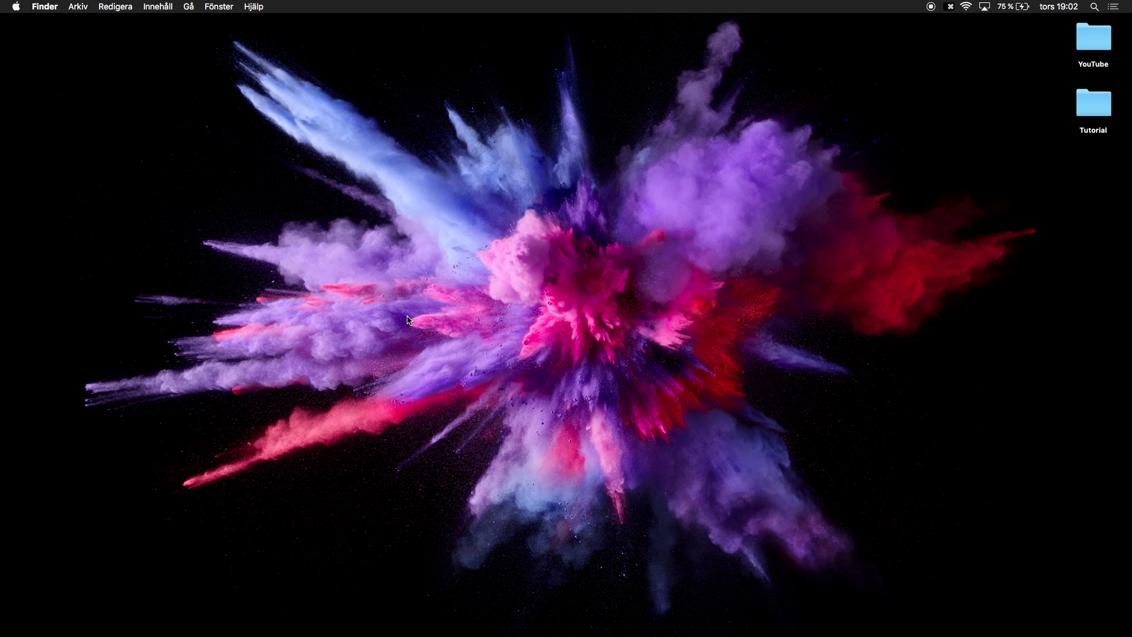
{"action": "mouse_move", "coordinate": [619, 334]}
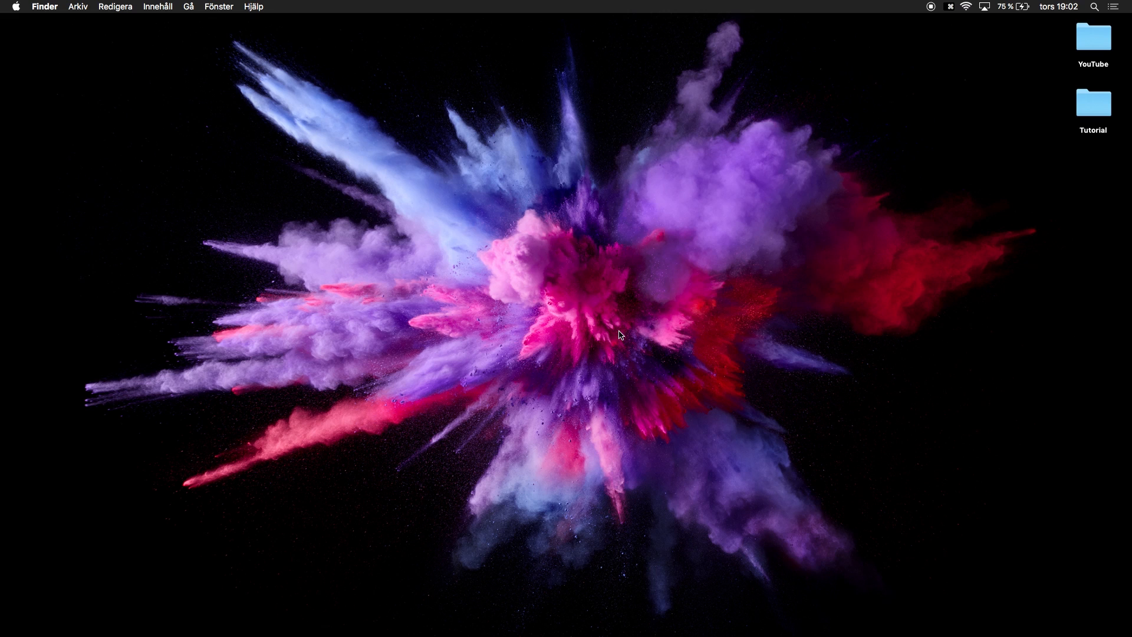
{"action": "mouse_move", "coordinate": [941, 395]}
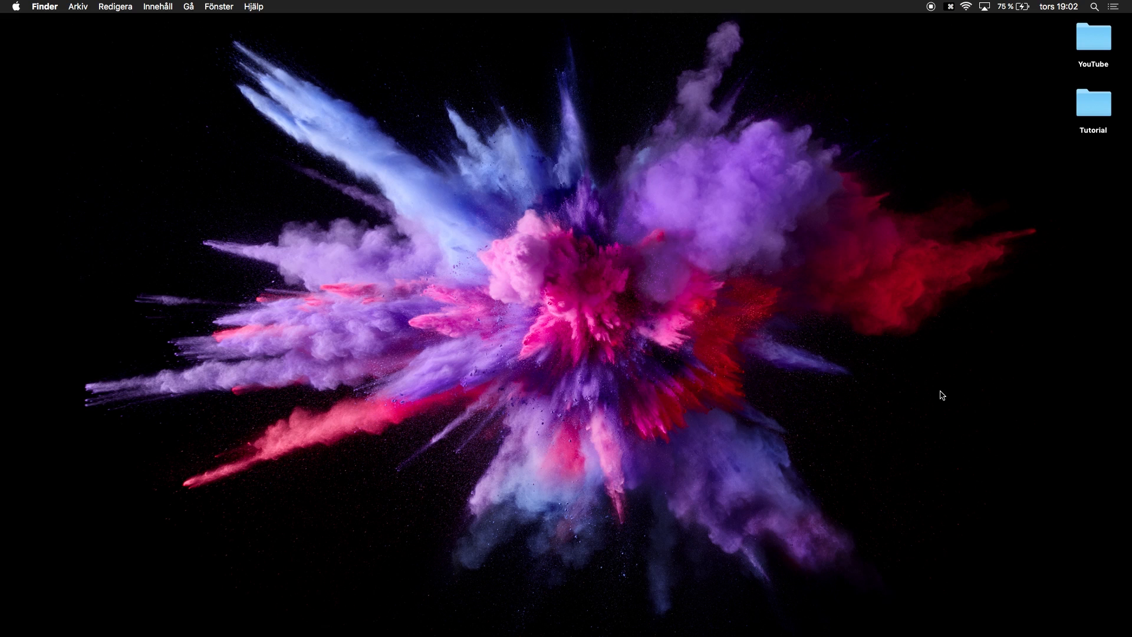
{"action": "mouse_move", "coordinate": [962, 446]}
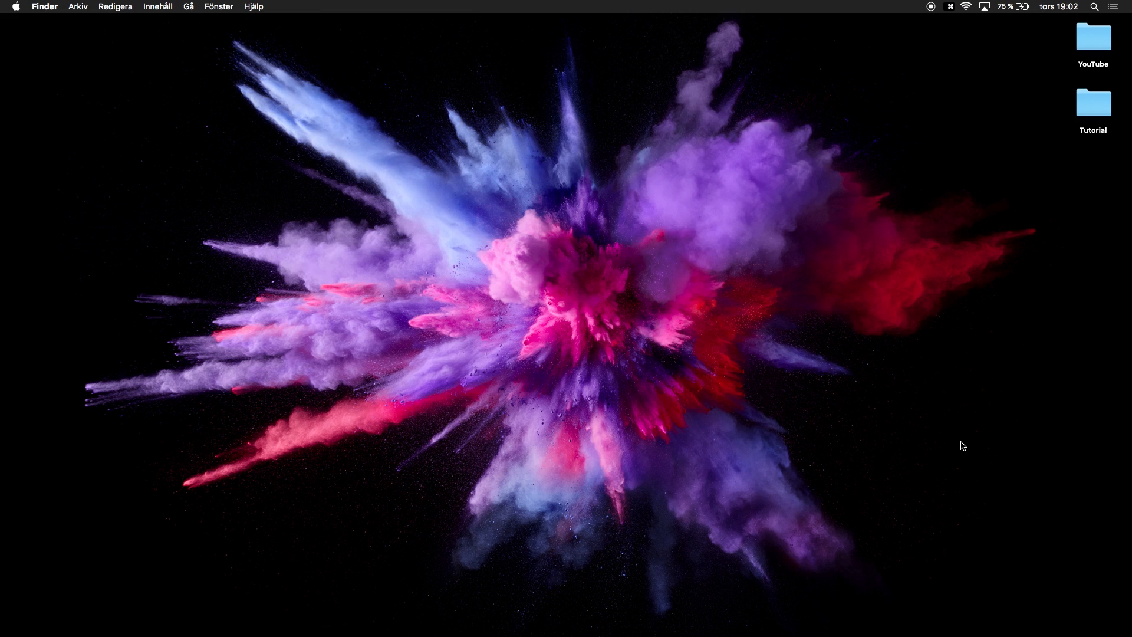
{"action": "mouse_move", "coordinate": [957, 418]}
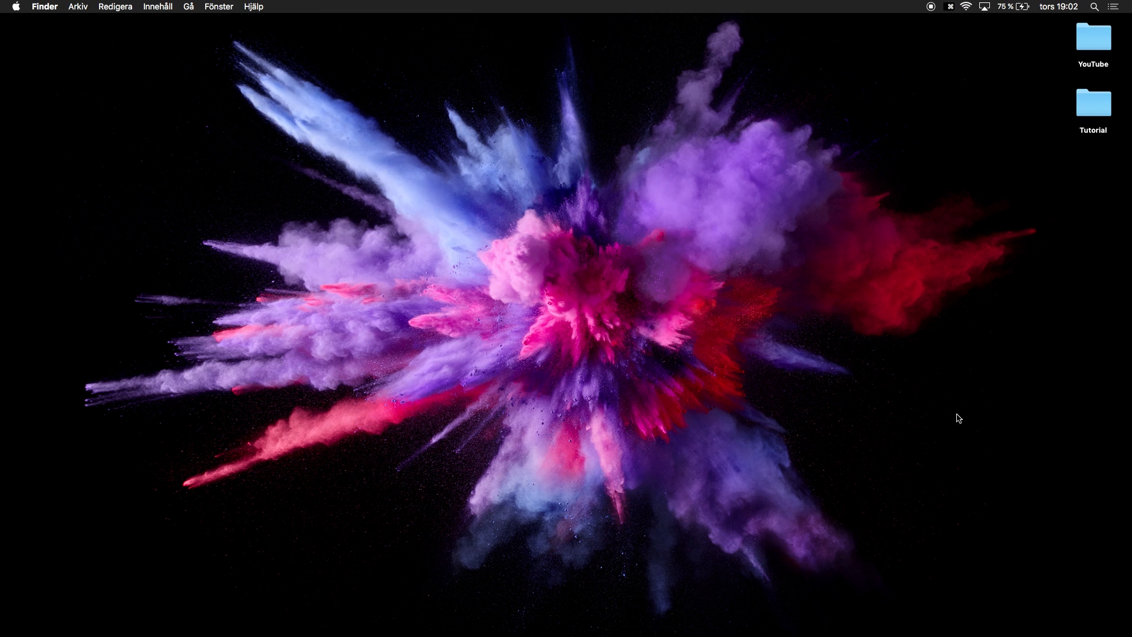
{"action": "mouse_move", "coordinate": [442, 450]}
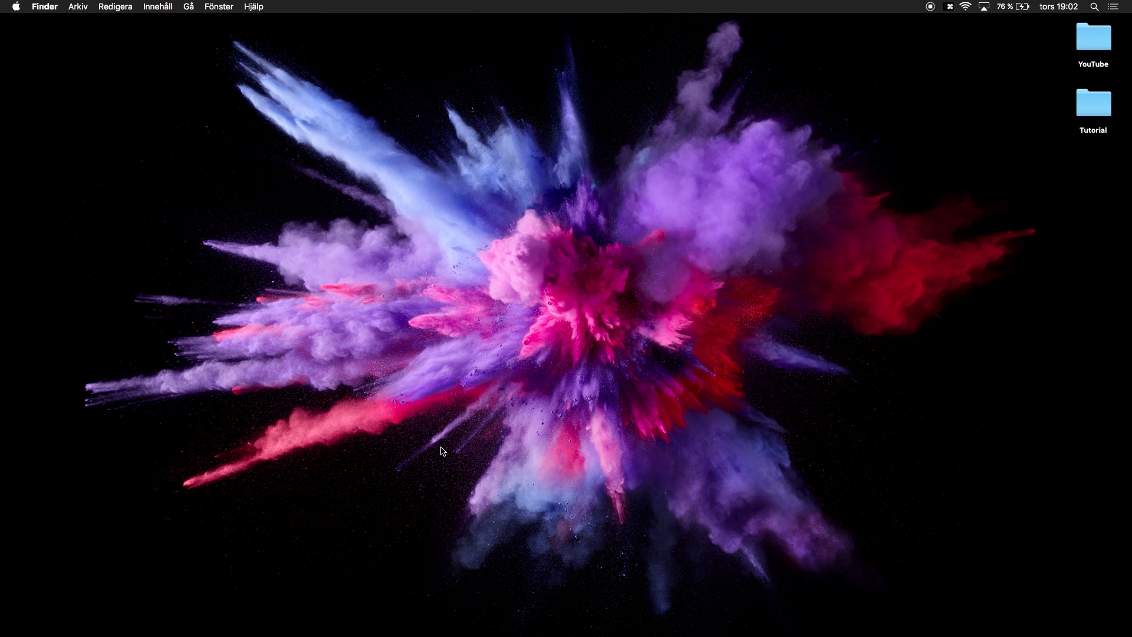
{"action": "mouse_move", "coordinate": [341, 632]}
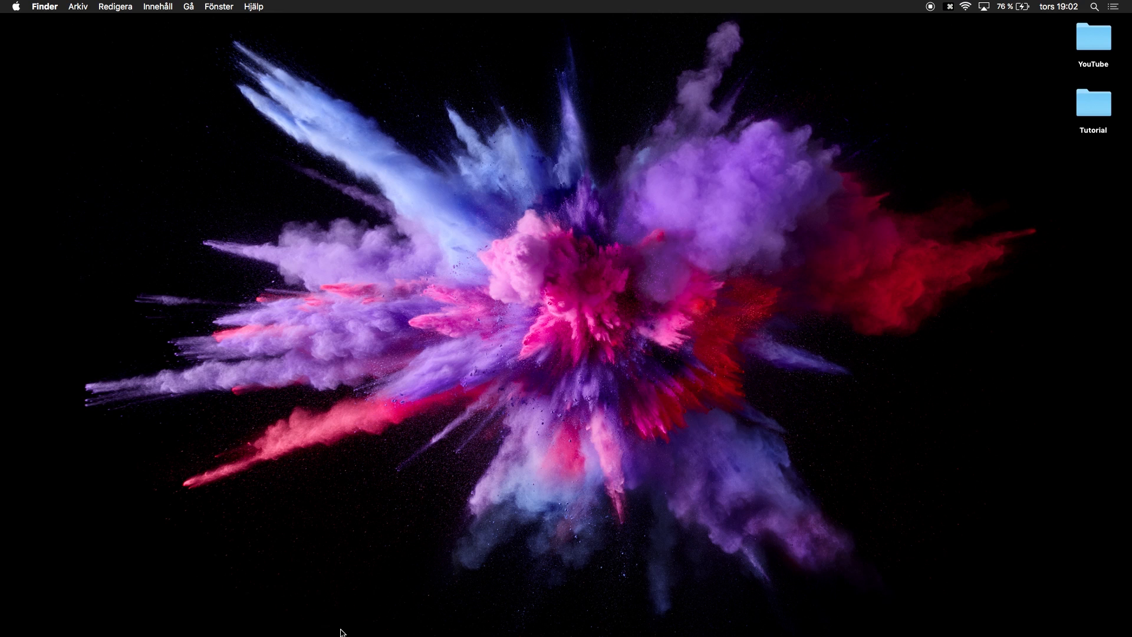
{"action": "mouse_move", "coordinate": [355, 593]}
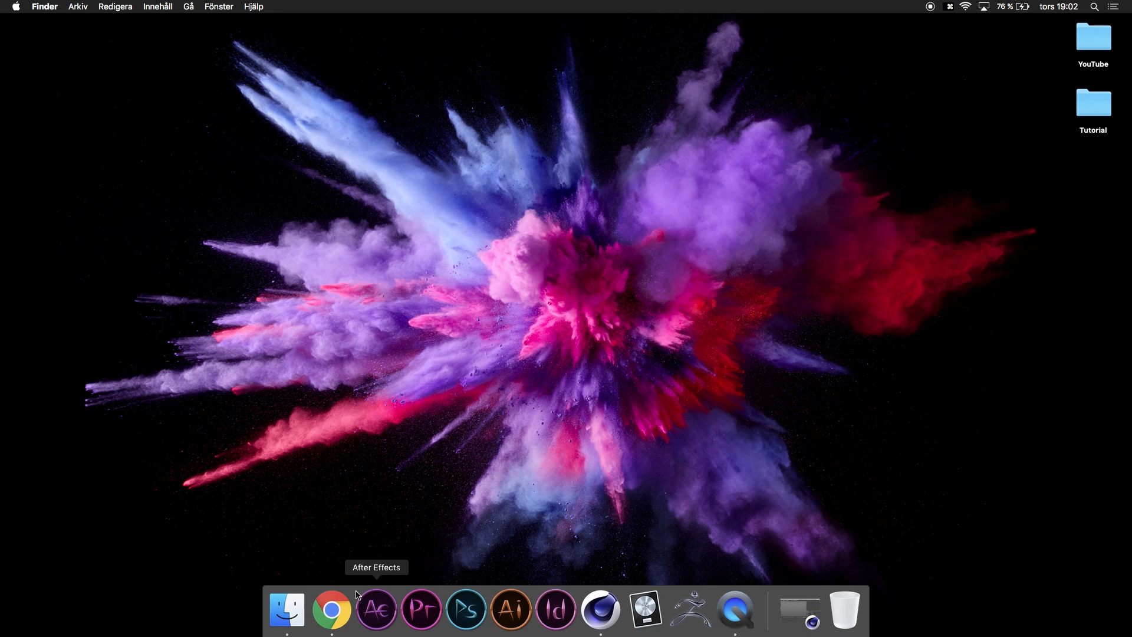
Step: Launch Chrome and load mixamo.com, signed in to the account
{"action": "left_click", "coordinate": [332, 608]}
{"action": "type", "text": "mi"}
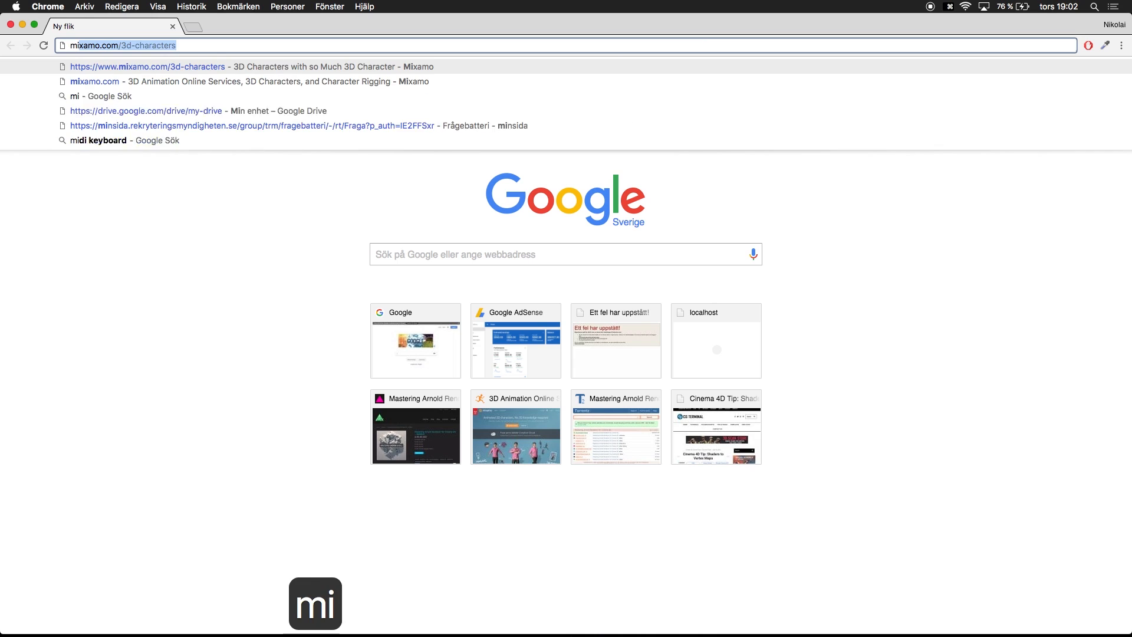
{"action": "key", "text": "backspace"}
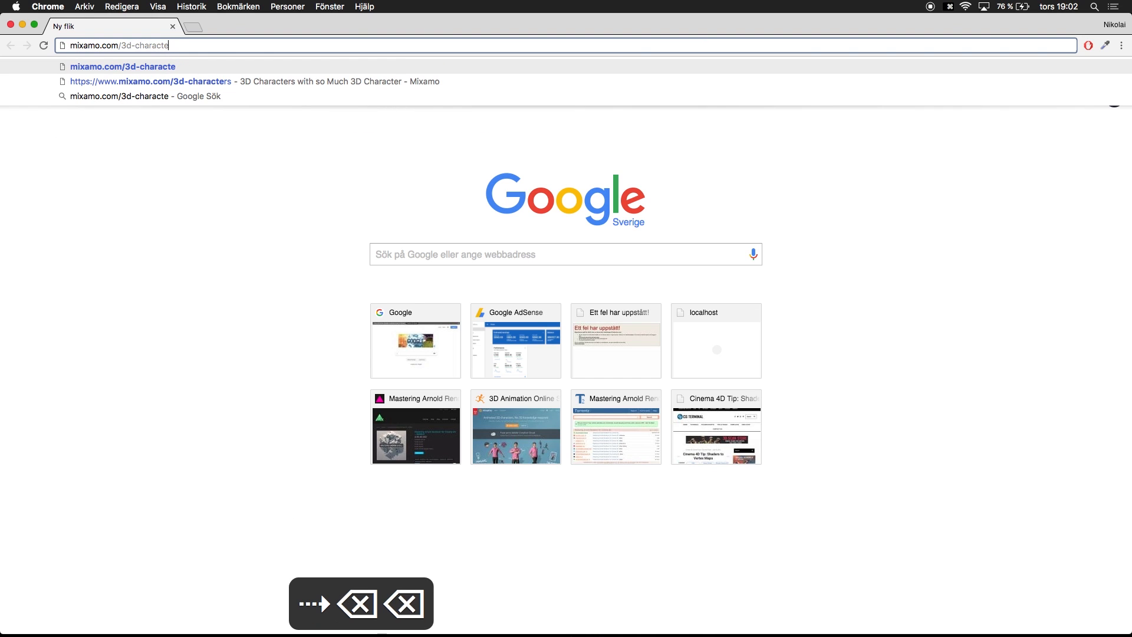
{"action": "key", "text": "backspace"}
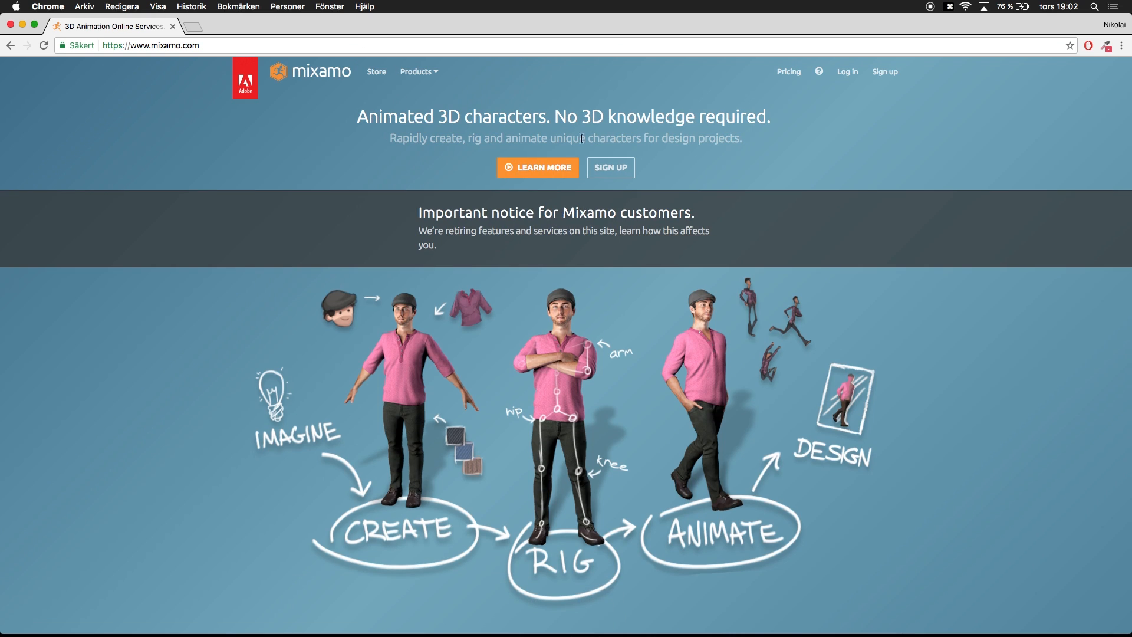
{"action": "mouse_move", "coordinate": [833, 108]}
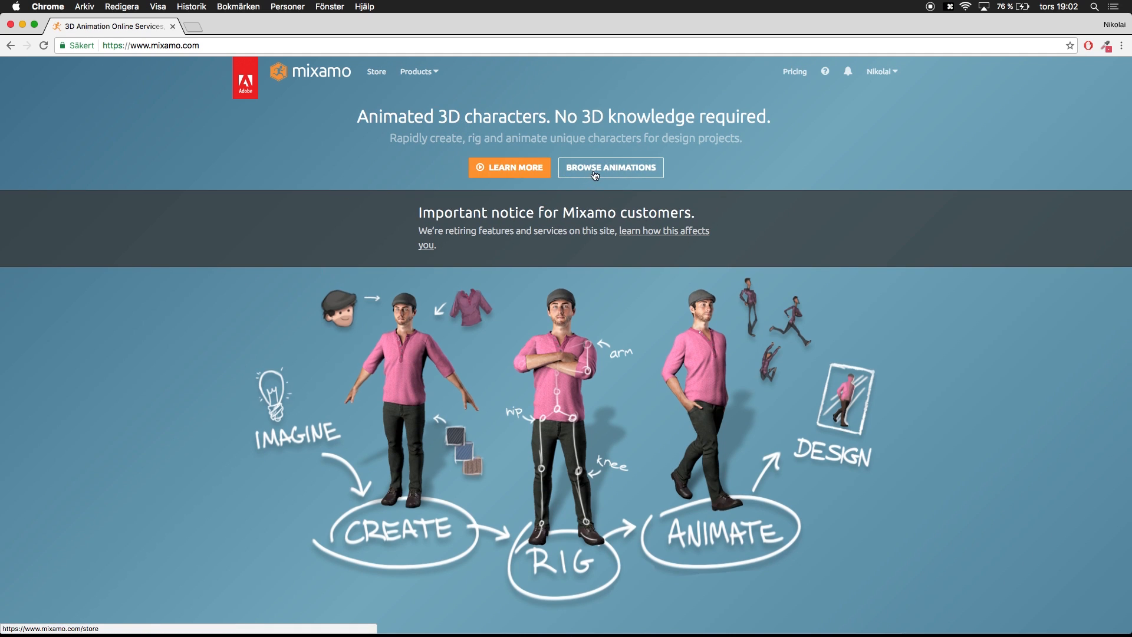
Step: Go to the Mixamo store and filter it to show only animations
{"action": "left_click", "coordinate": [609, 168]}
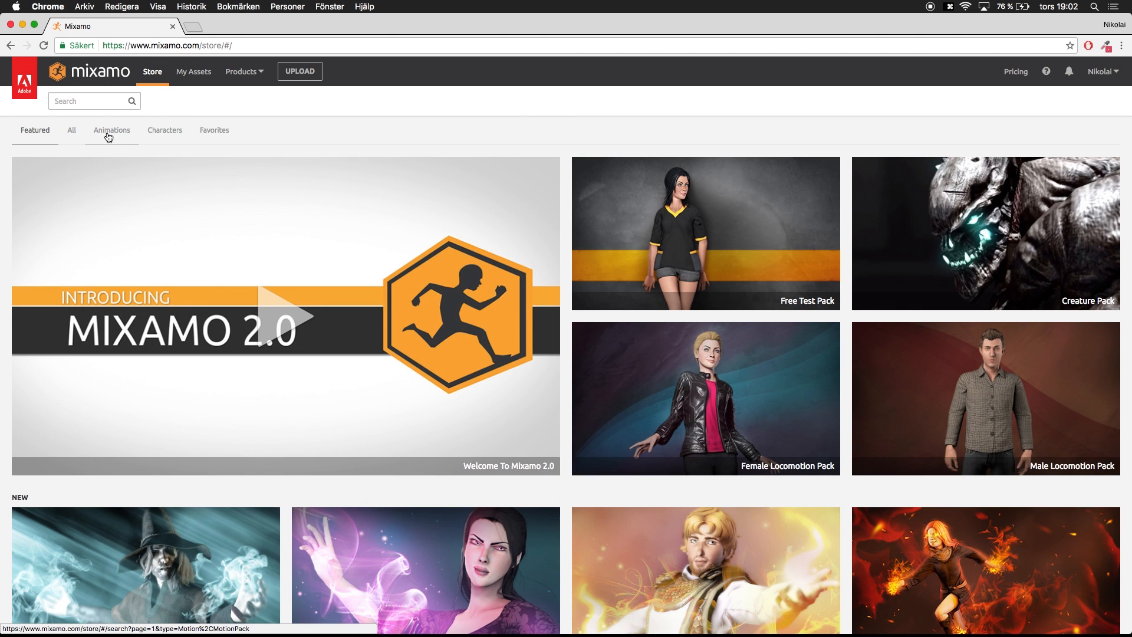
{"action": "left_click", "coordinate": [112, 129]}
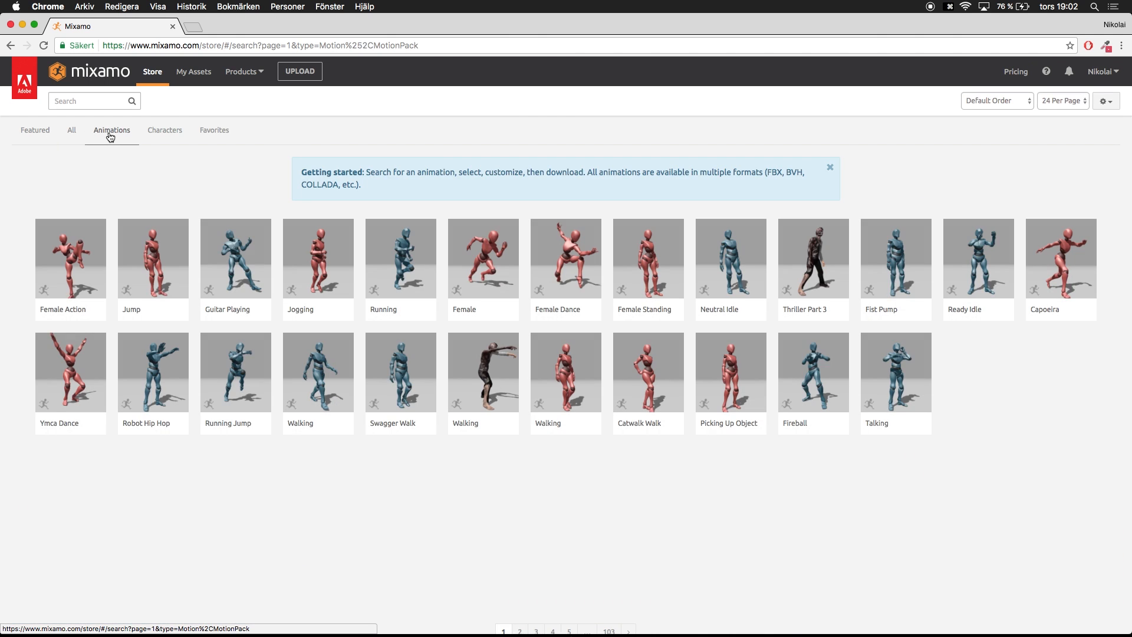
{"action": "left_click", "coordinate": [829, 166]}
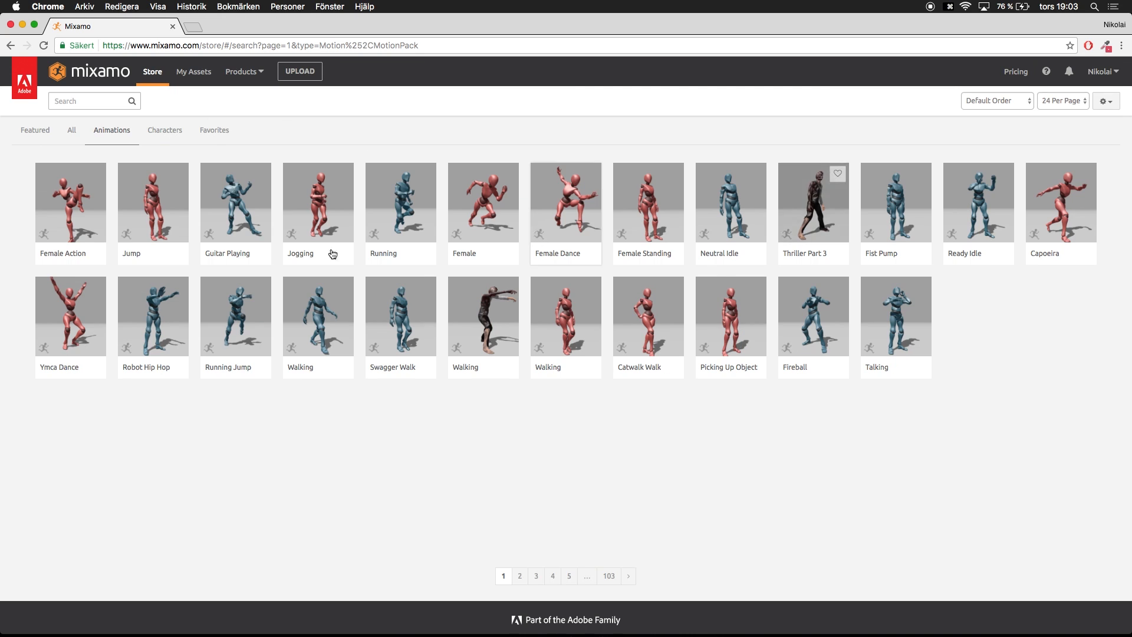
{"action": "mouse_move", "coordinate": [729, 250]}
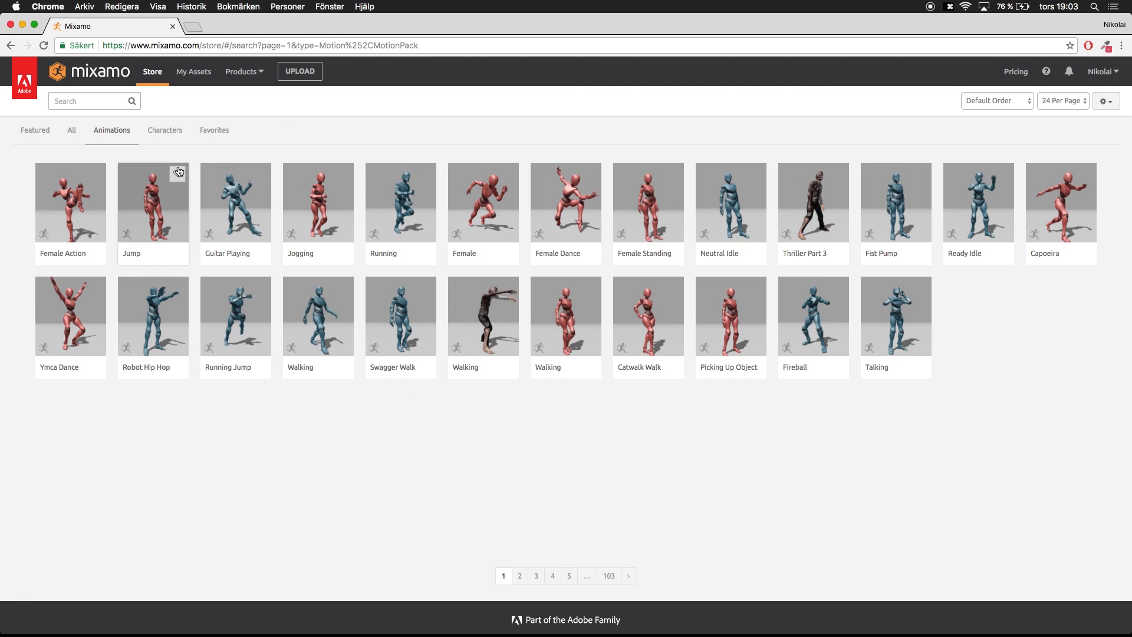
{"action": "left_click", "coordinate": [86, 101]}
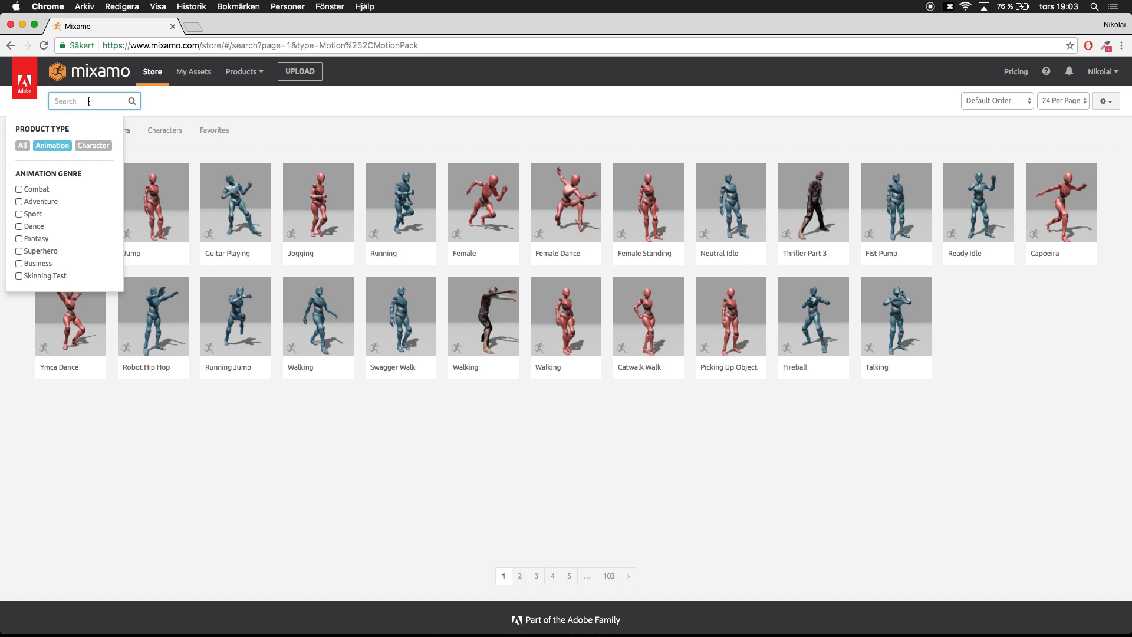
Step: Search 'dance', add Chicken Dance to My Assets and view My Animations
{"action": "type", "text": "dance"}
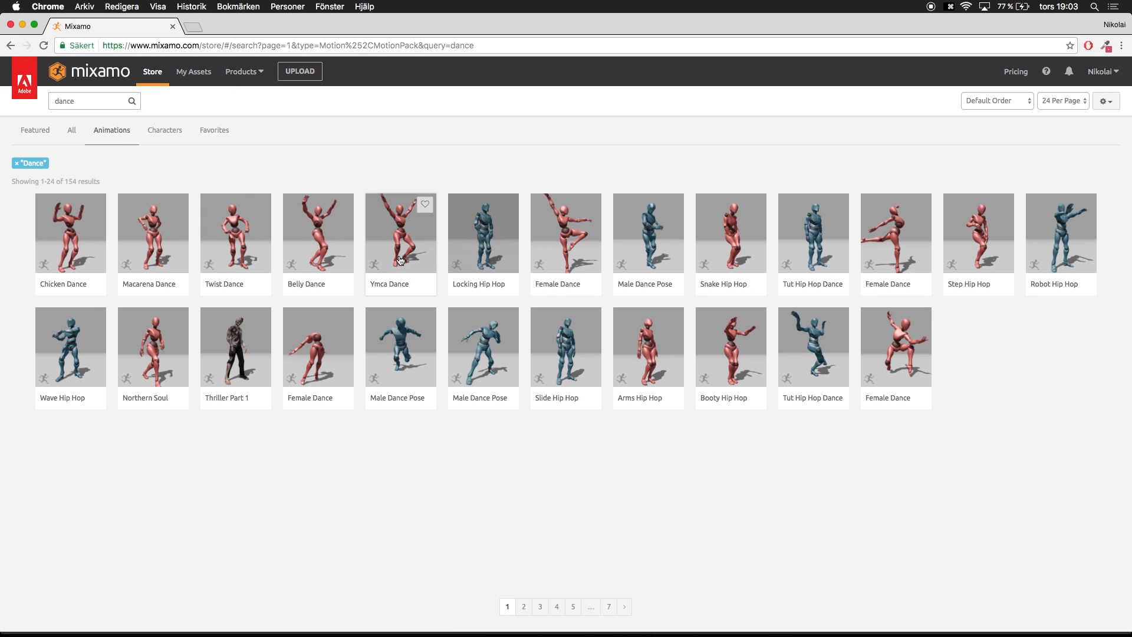
{"action": "mouse_move", "coordinate": [71, 249]}
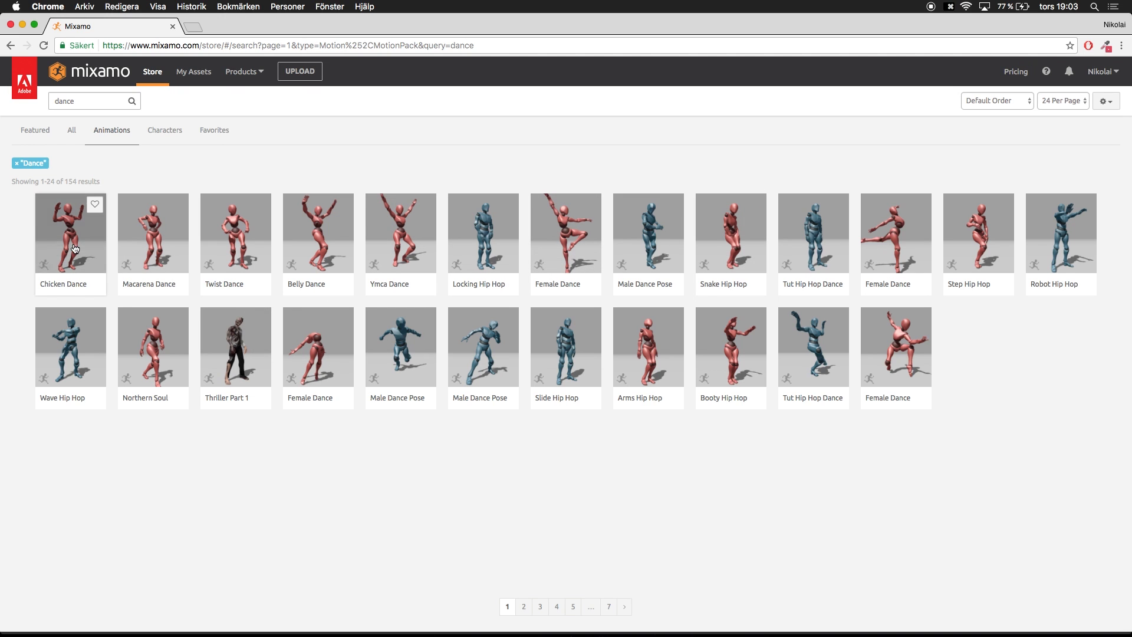
{"action": "left_click", "coordinate": [69, 232]}
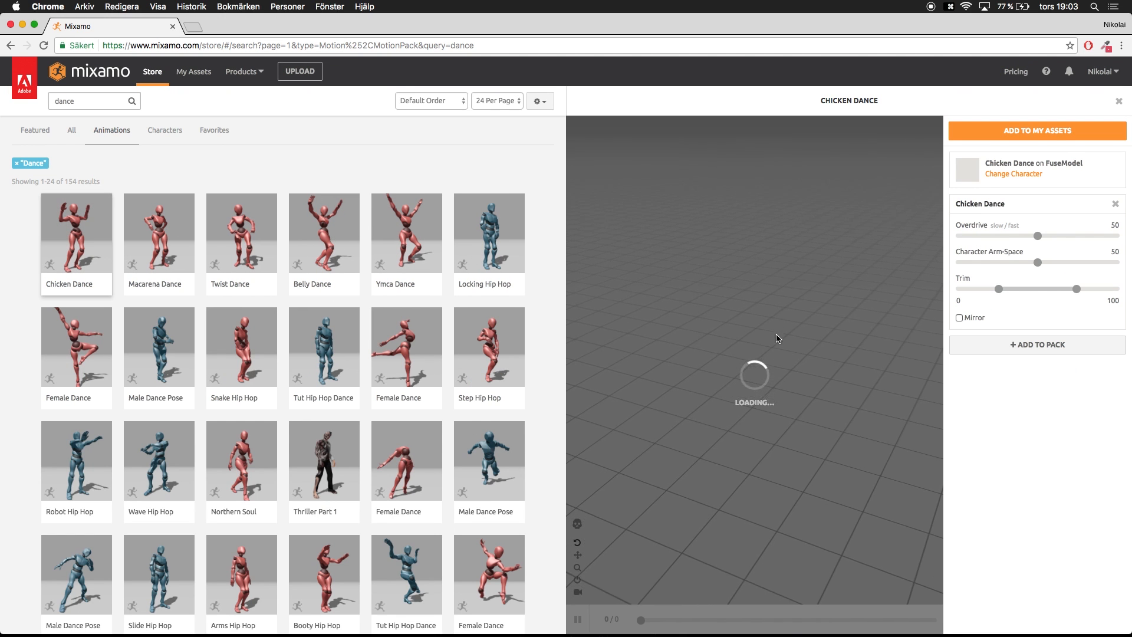
{"action": "mouse_move", "coordinate": [728, 490]}
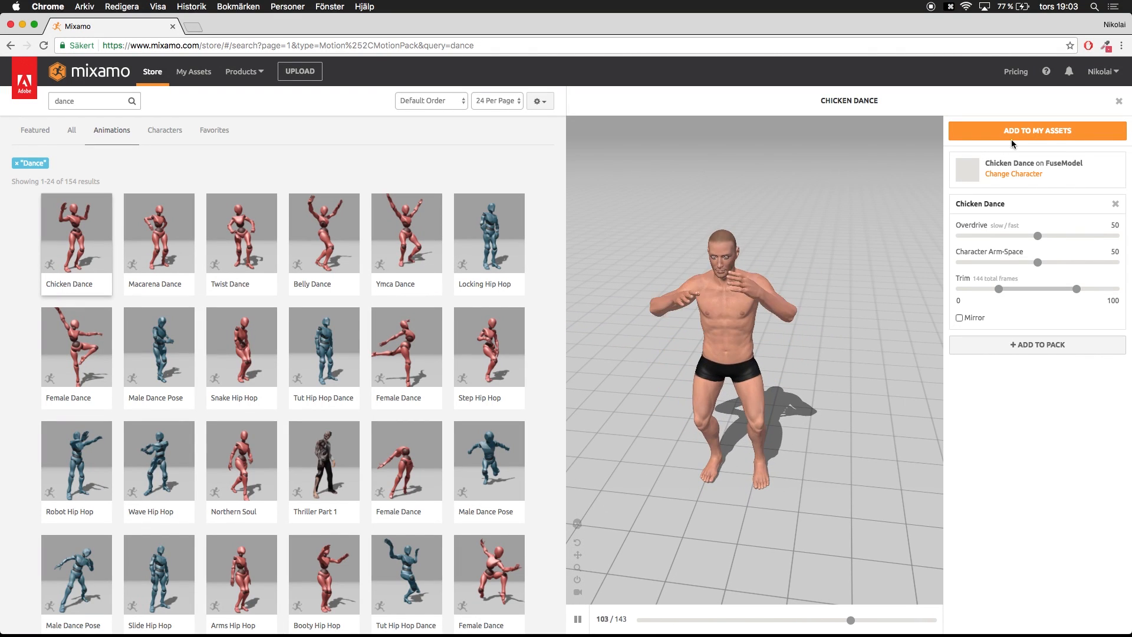
{"action": "left_click", "coordinate": [1037, 131]}
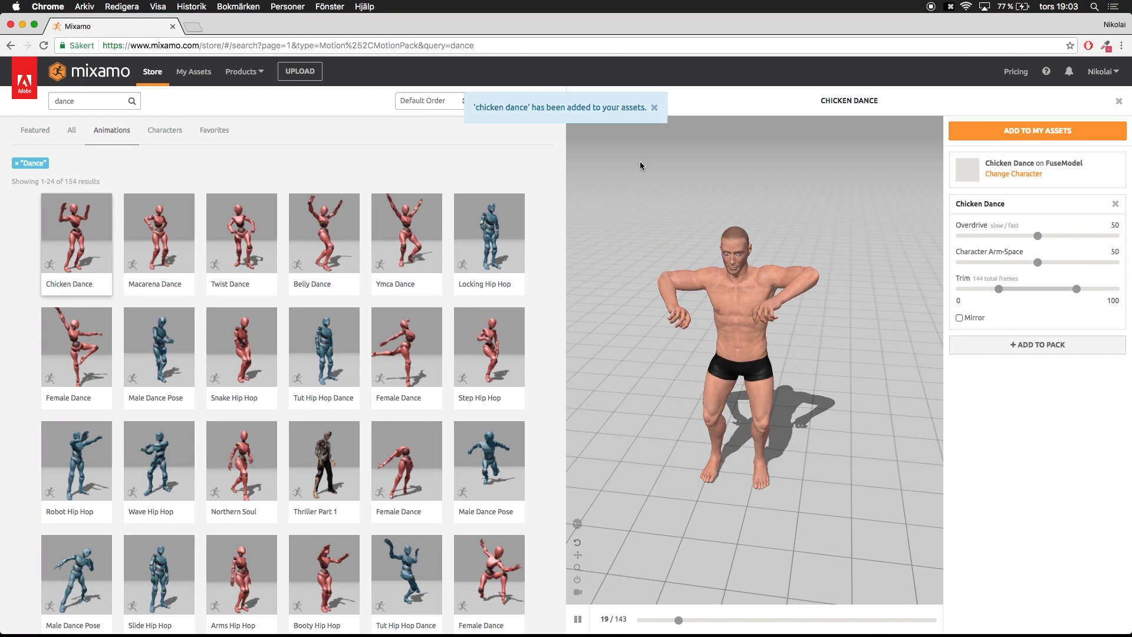
{"action": "left_click", "coordinate": [1036, 131]}
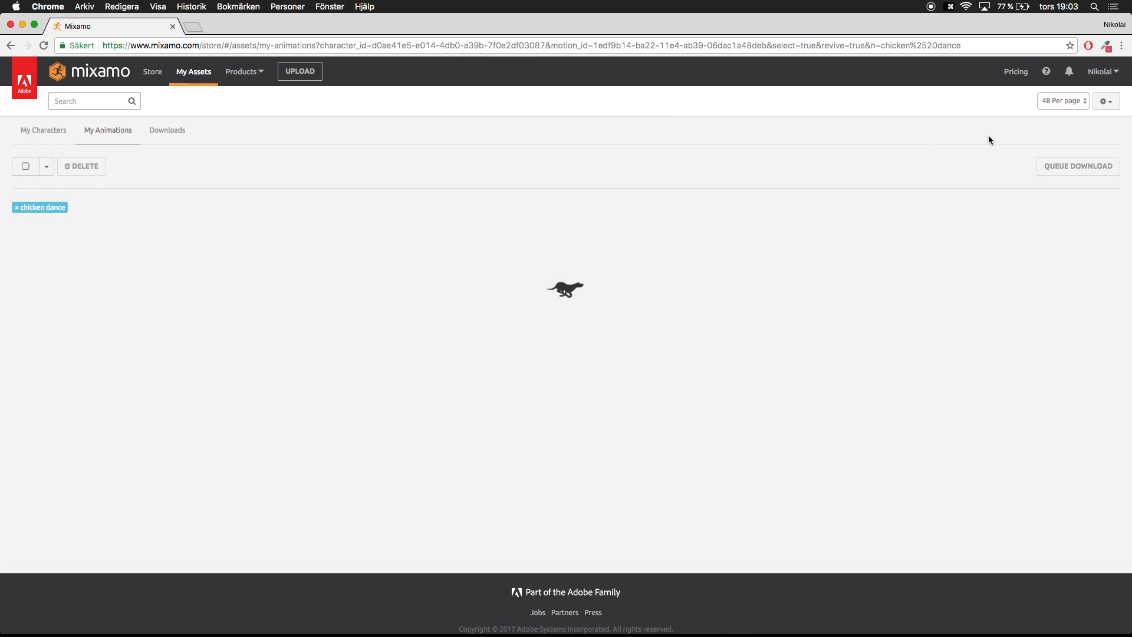
Step: Queue Chicken Dance for download as FBX, 30 fps, With Skin
{"action": "left_click", "coordinate": [76, 259]}
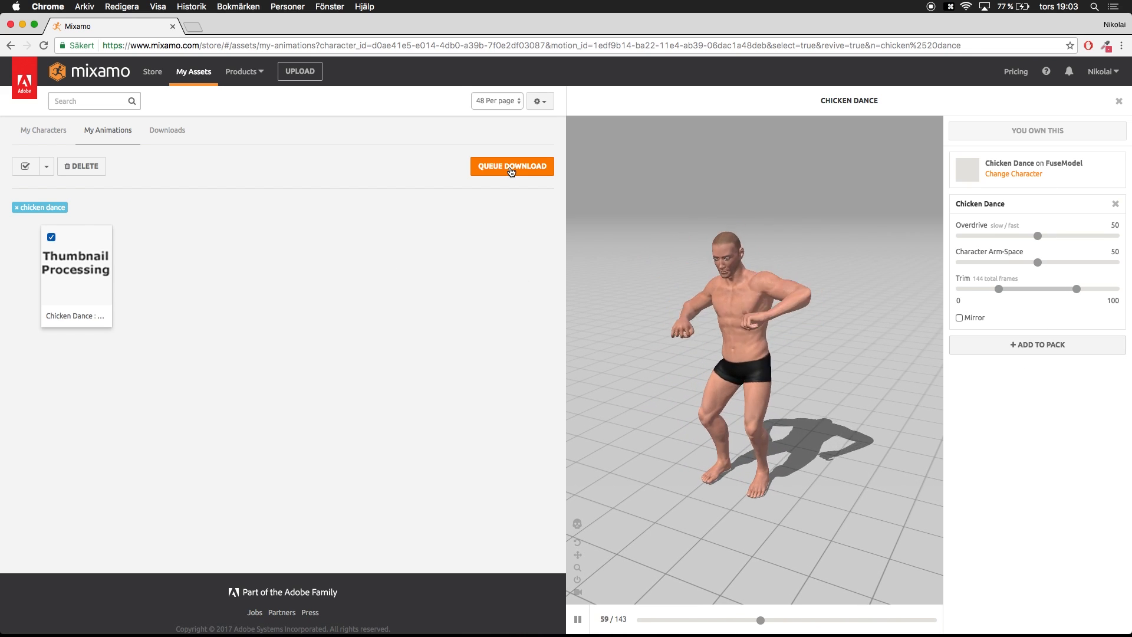
{"action": "left_click", "coordinate": [512, 166]}
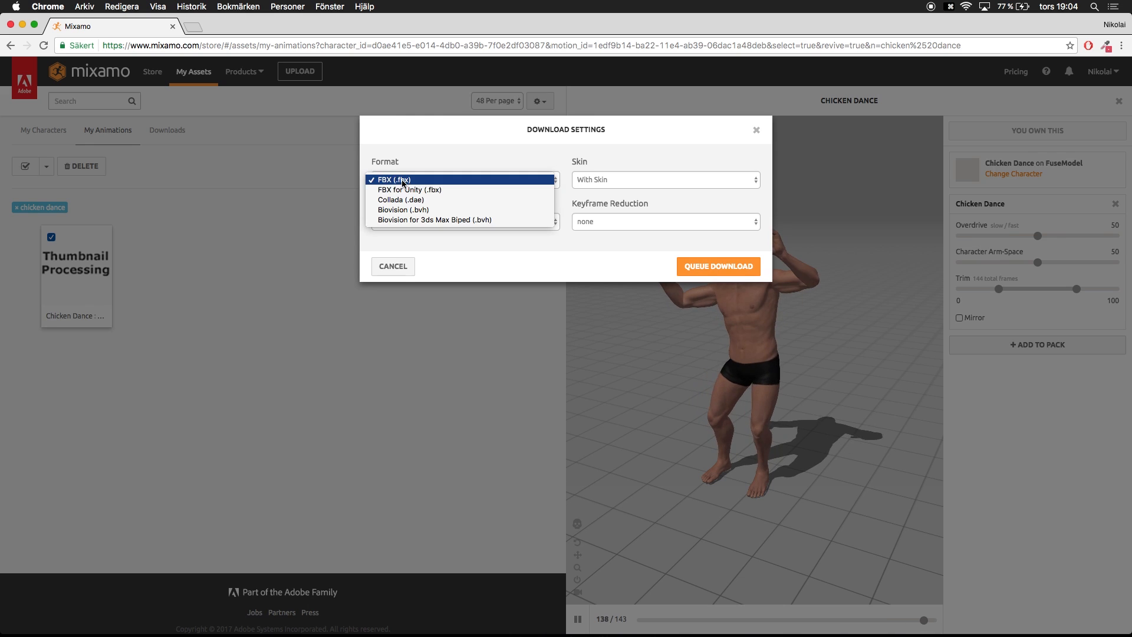
{"action": "left_click", "coordinate": [394, 180]}
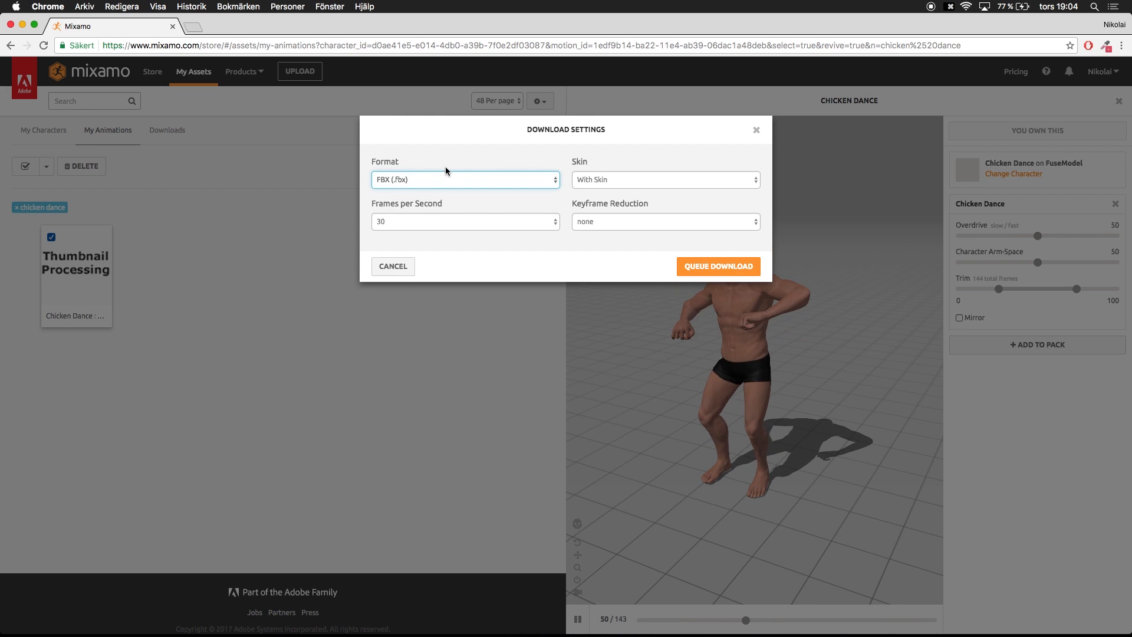
{"action": "left_click", "coordinate": [465, 222]}
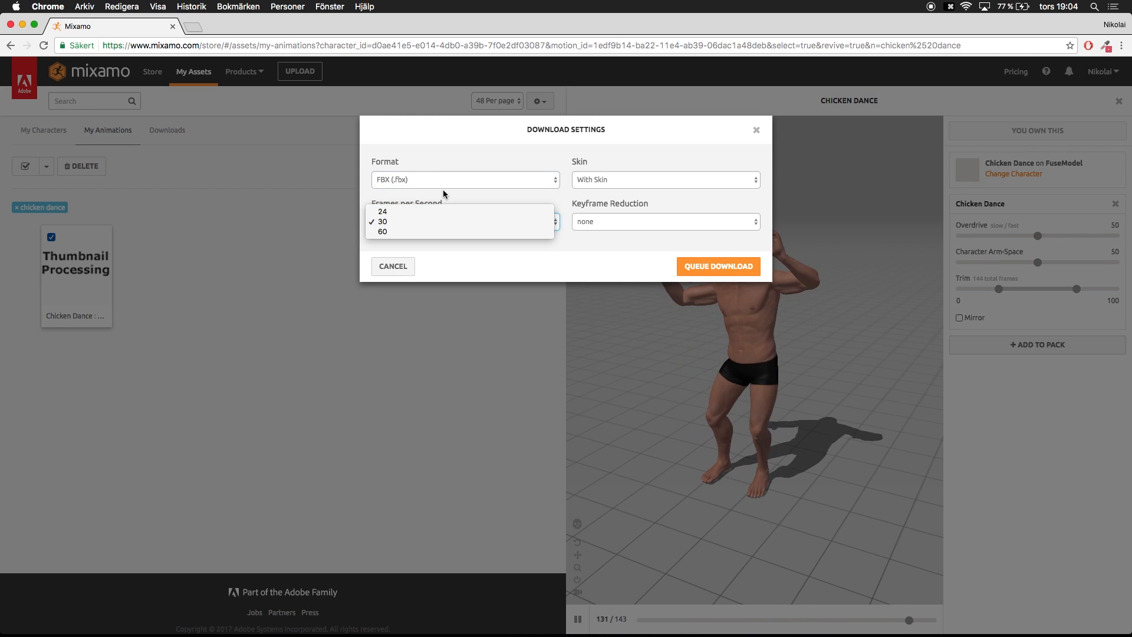
{"action": "left_click", "coordinate": [380, 222]}
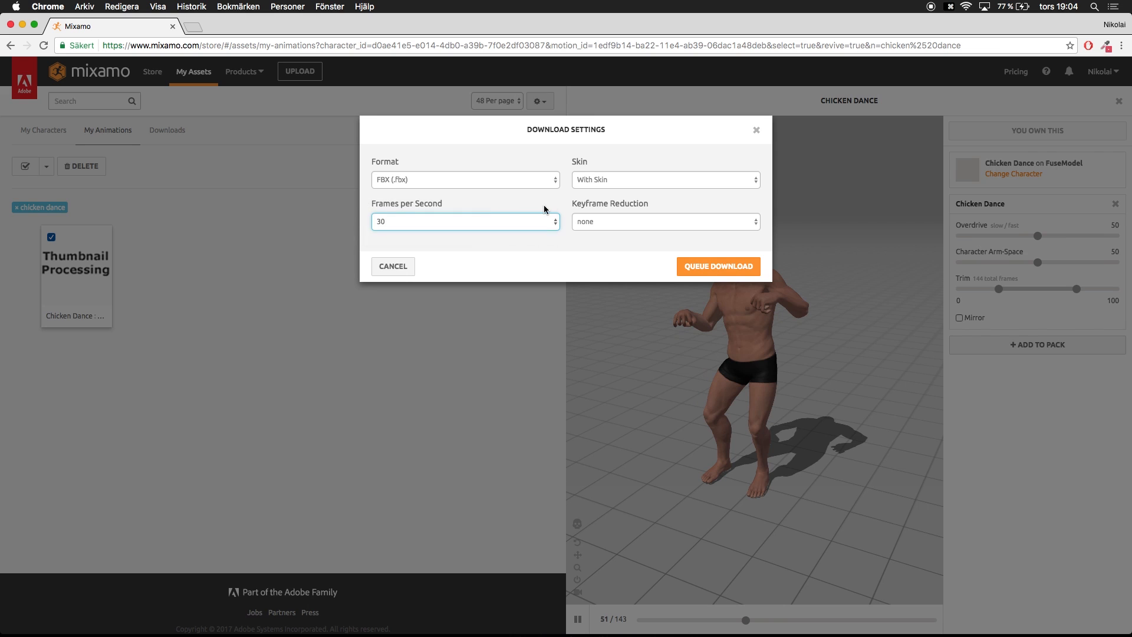
{"action": "left_click", "coordinate": [663, 179]}
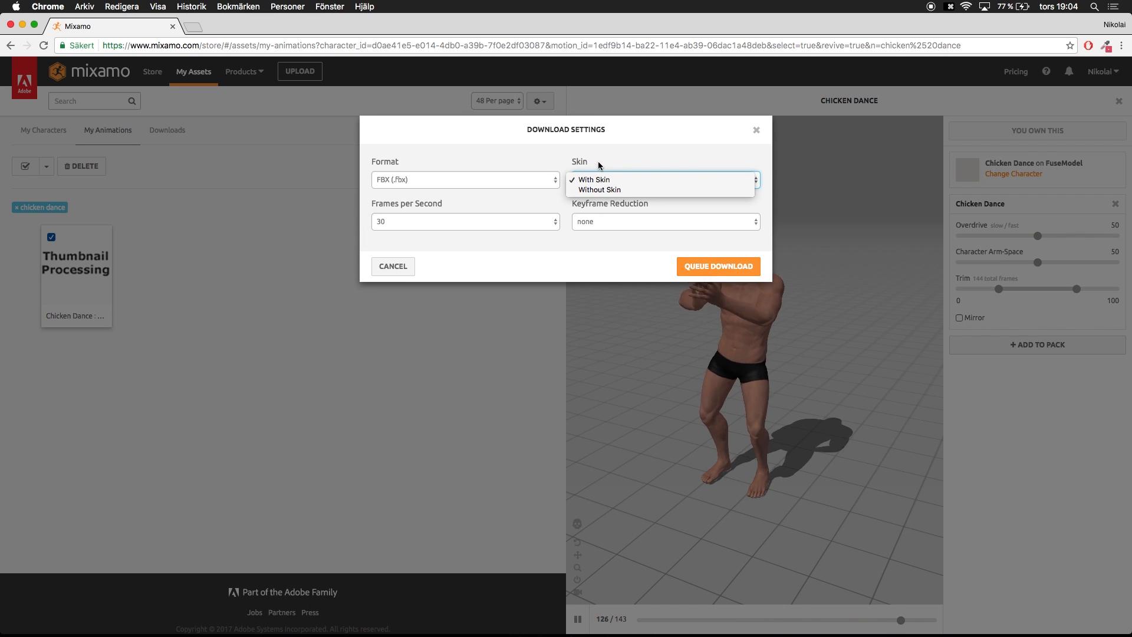
{"action": "left_click", "coordinate": [591, 179]}
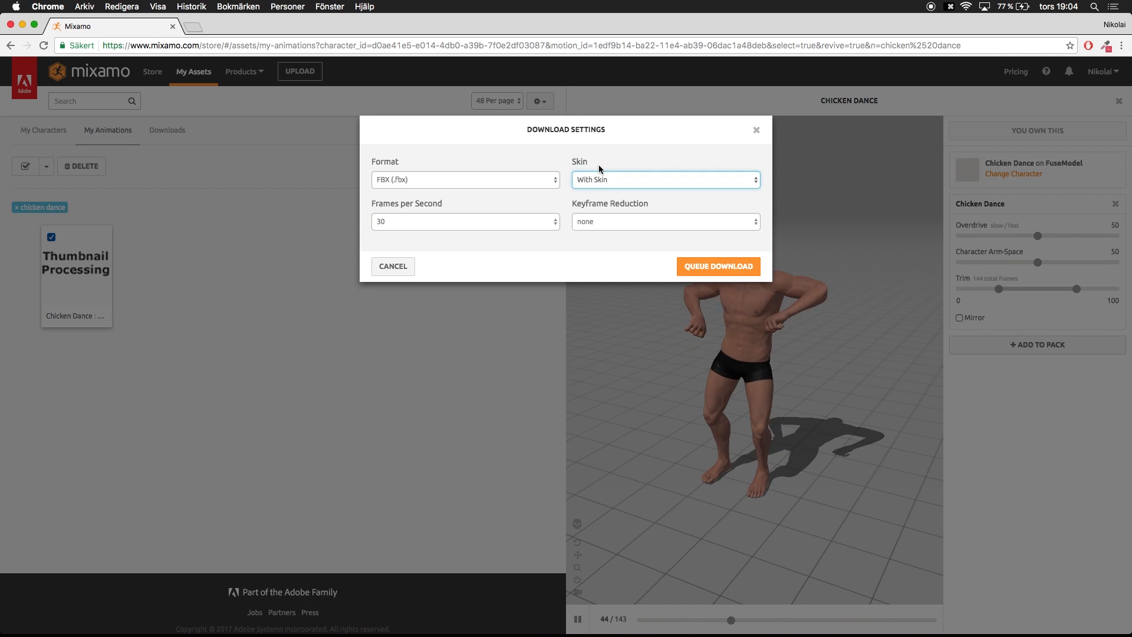
{"action": "left_click", "coordinate": [718, 267]}
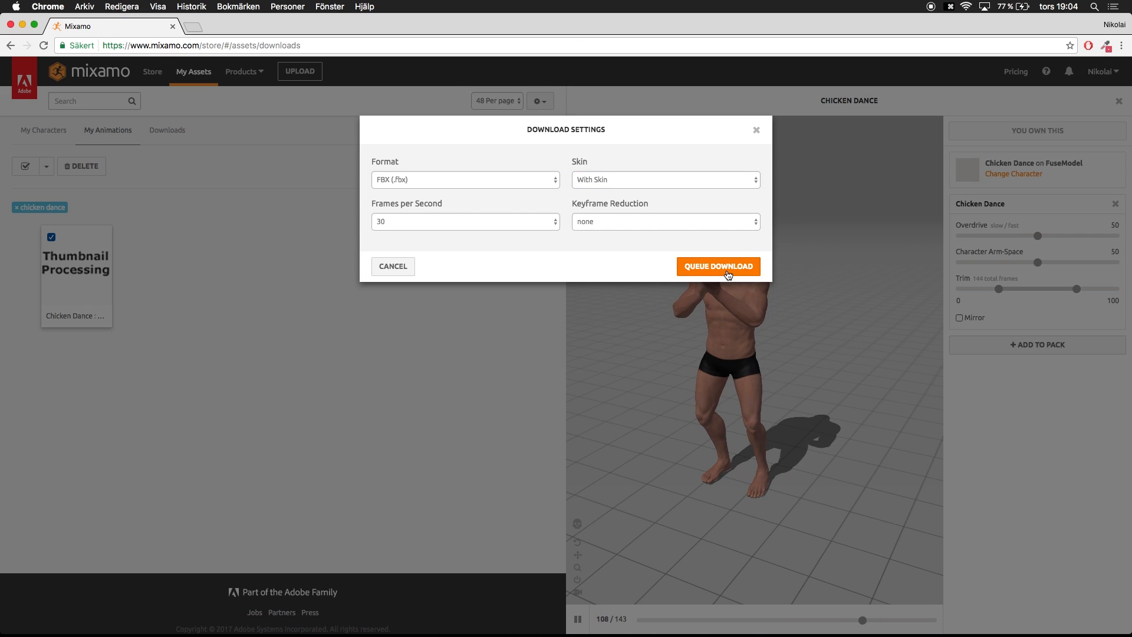
Step: Download the ready Chicken Dance (FuseModel) FBX from the Downloads tab
{"action": "left_click", "coordinate": [718, 265]}
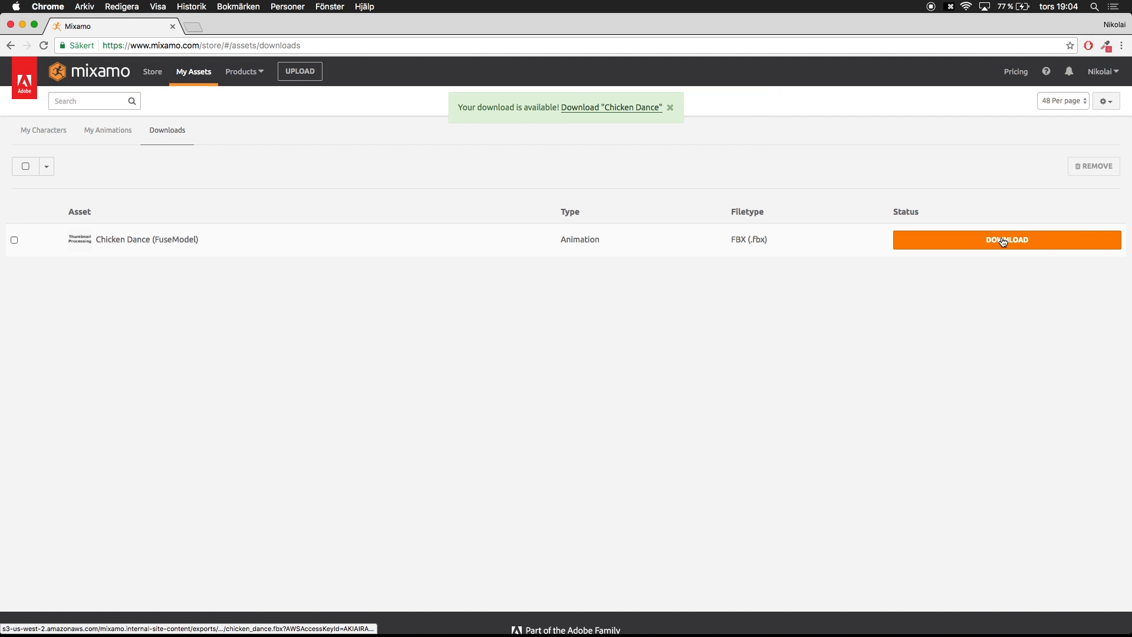
{"action": "left_click", "coordinate": [1006, 240]}
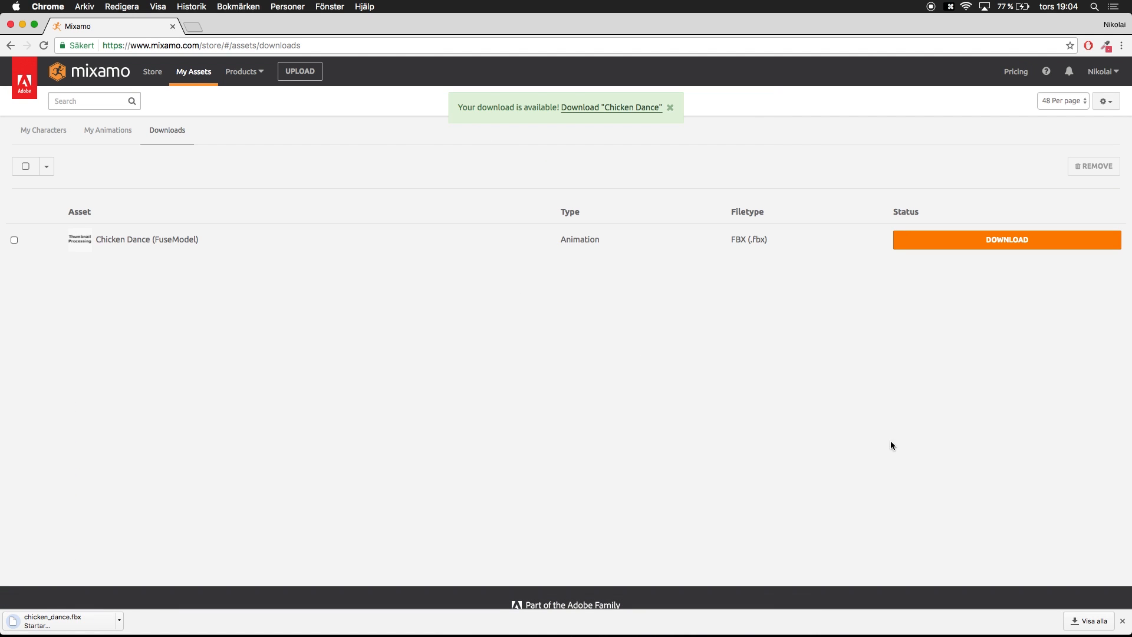
{"action": "left_click", "coordinate": [1088, 620]}
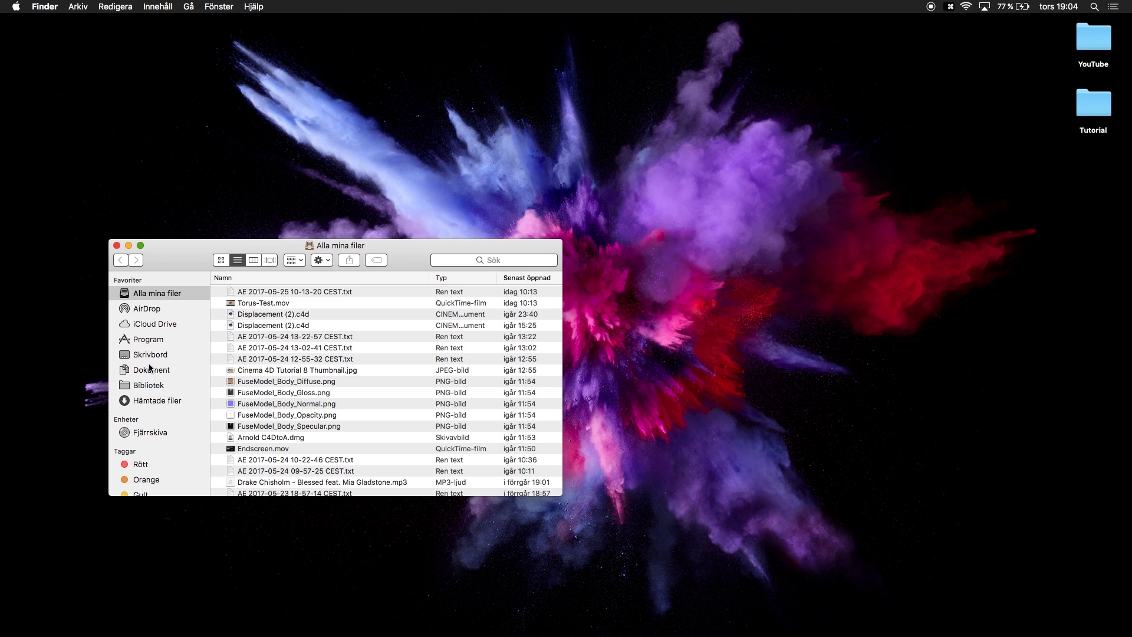
Step: Place chicken_dance.fbx on the desktop and tidy the desktop icons with Ordna
{"action": "left_click", "coordinate": [156, 400]}
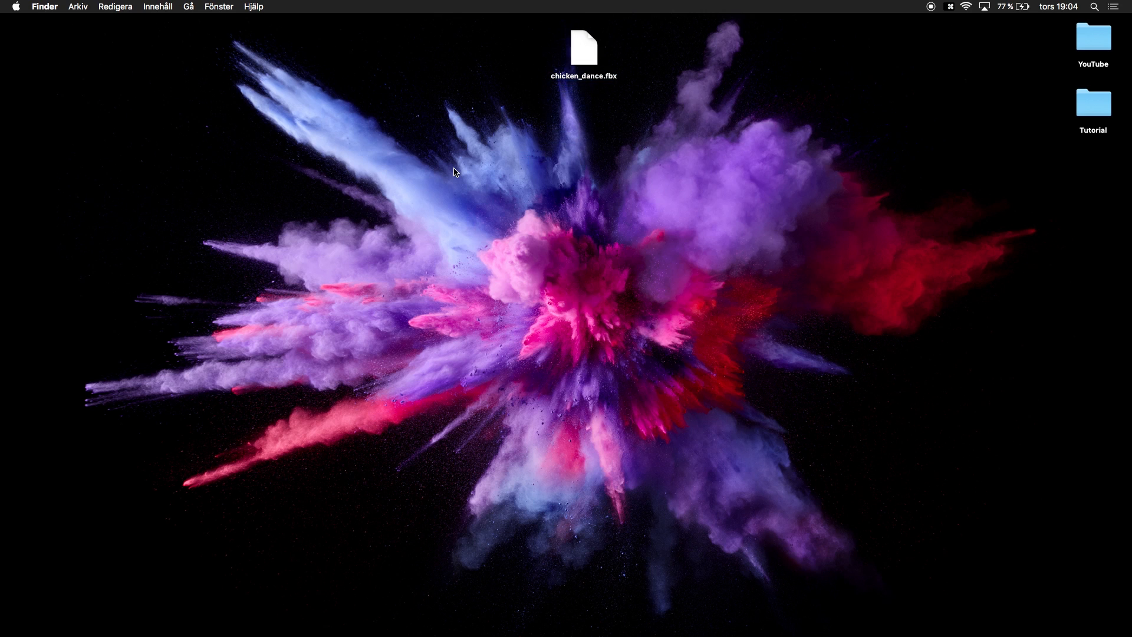
{"action": "right_click", "coordinate": [473, 171]}
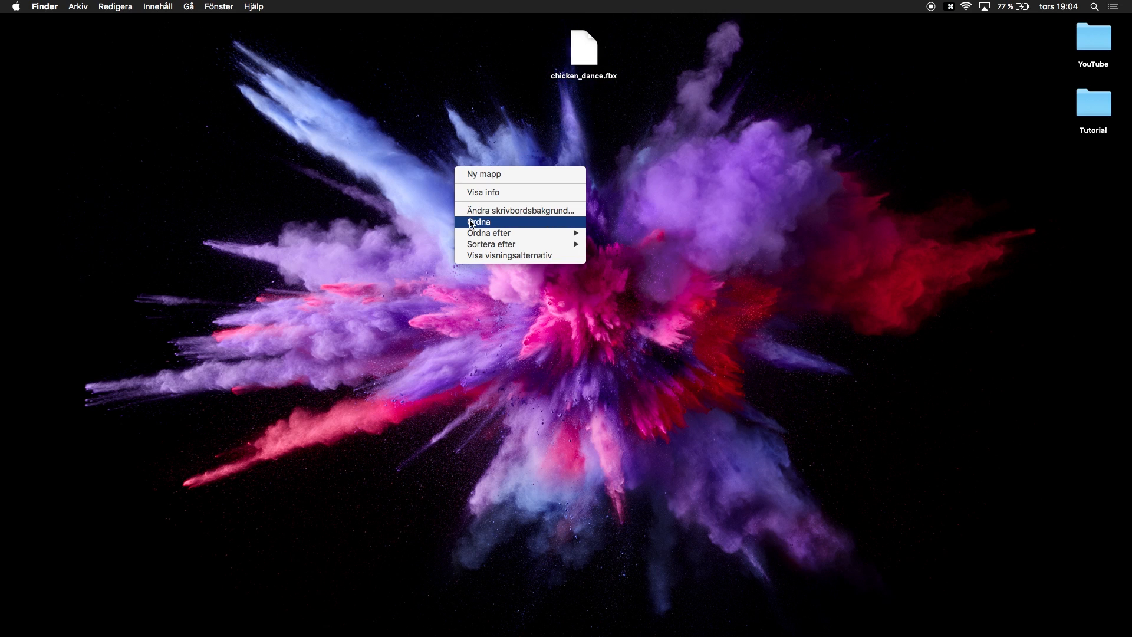
{"action": "left_click", "coordinate": [478, 222]}
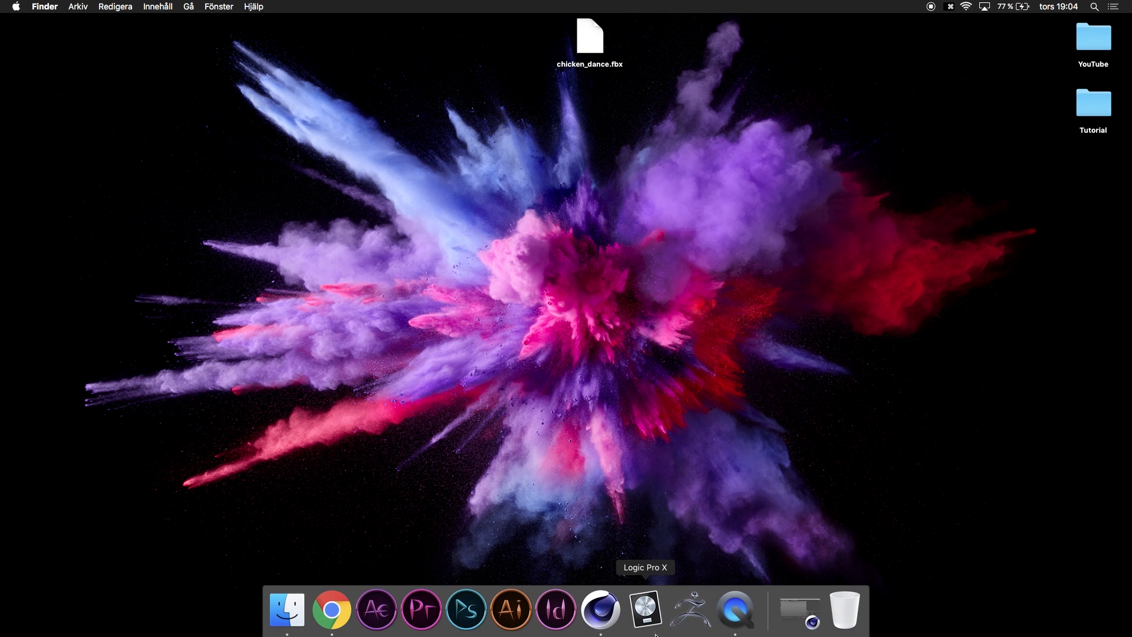
Step: Launch Cinema 4D and import chicken_dance.fbx from the Desktop with default FBX settings
{"action": "left_click", "coordinate": [600, 610]}
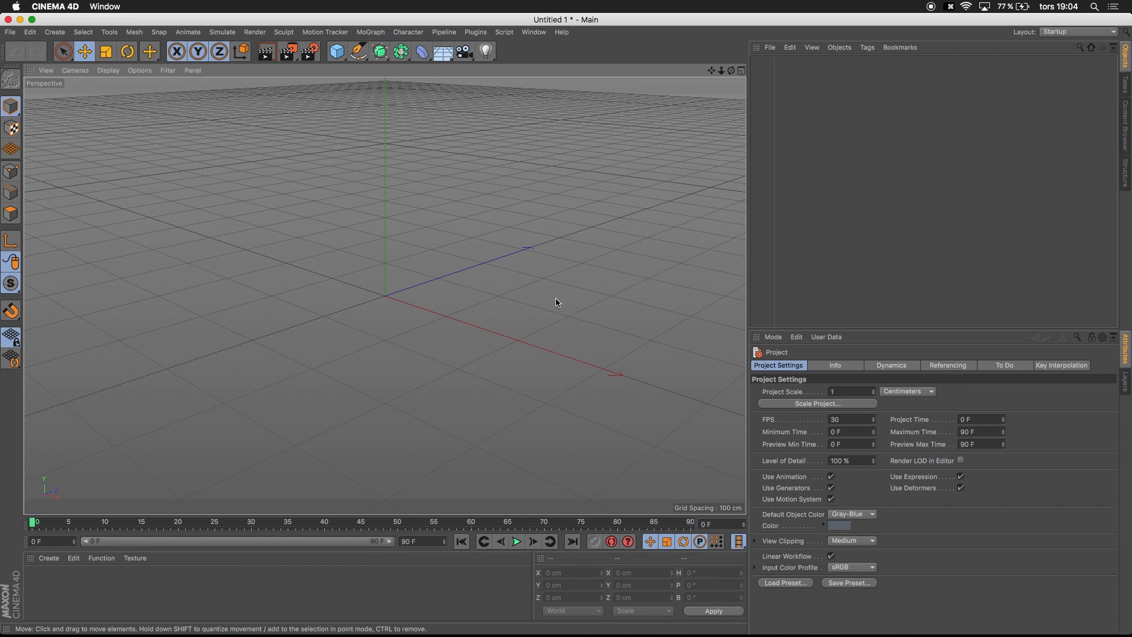
{"action": "mouse_move", "coordinate": [585, 229]}
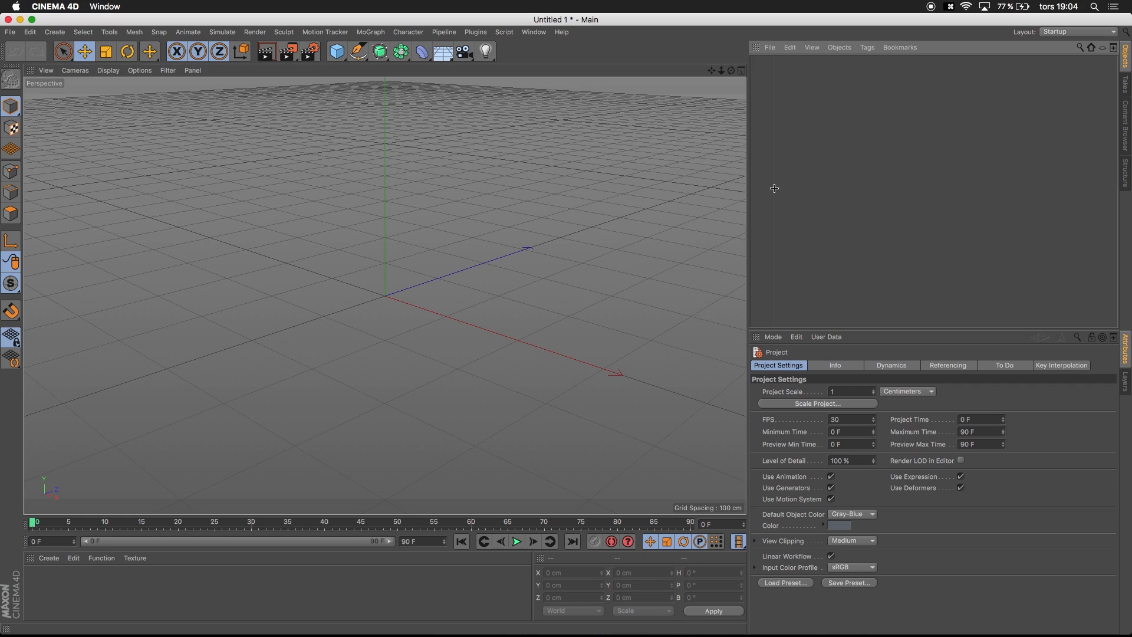
{"action": "mouse_move", "coordinate": [768, 188]}
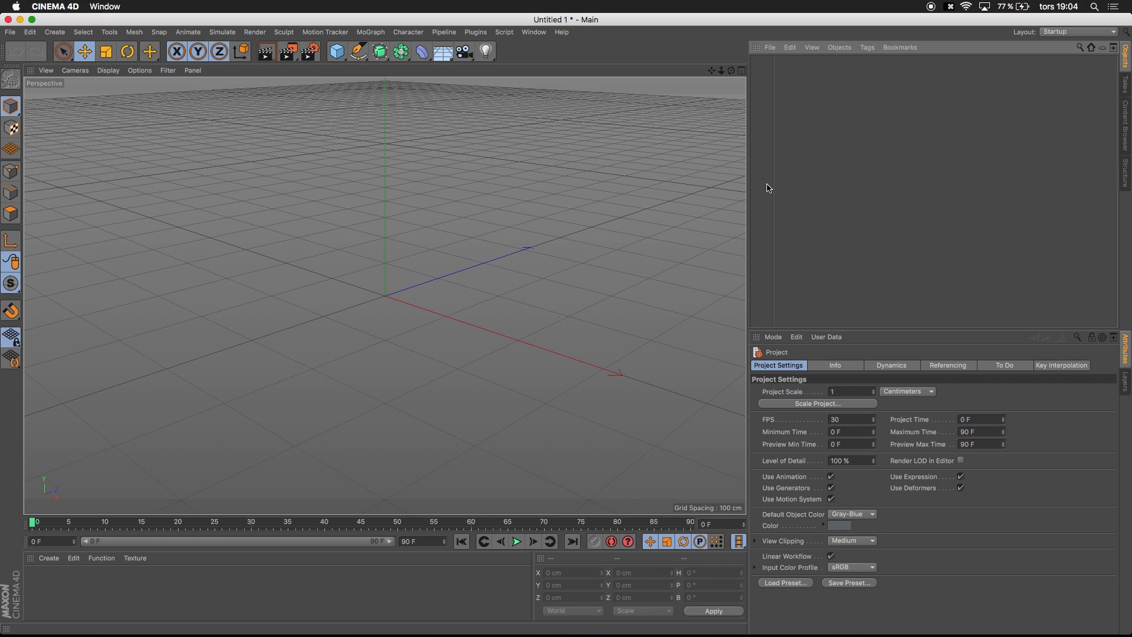
{"action": "key", "text": "cmd+shift+o"}
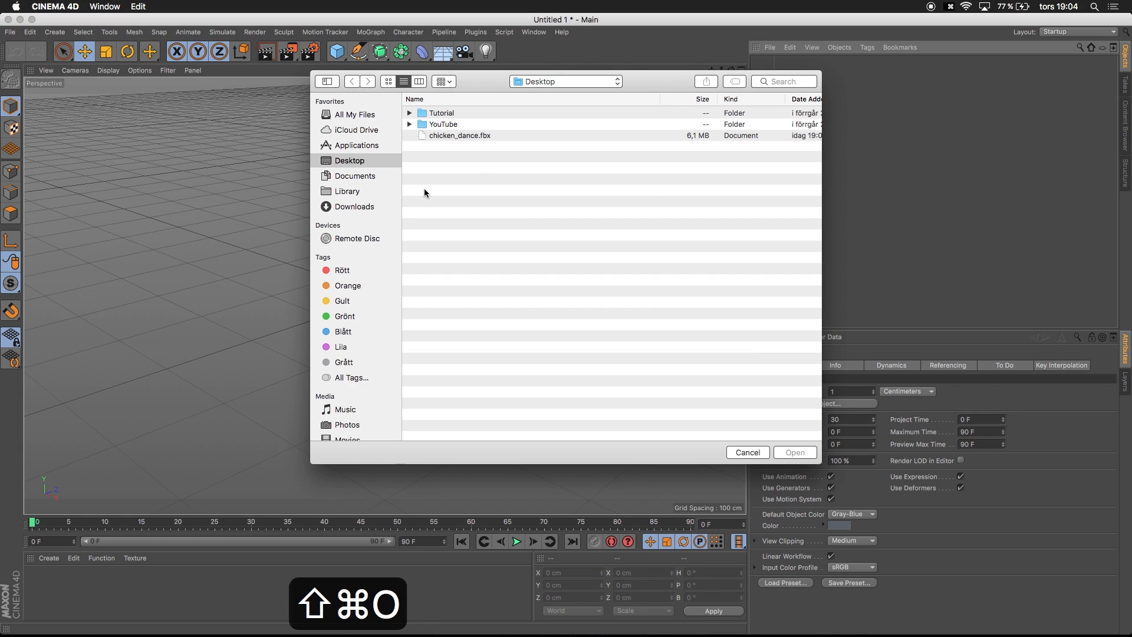
{"action": "left_click", "coordinate": [459, 136]}
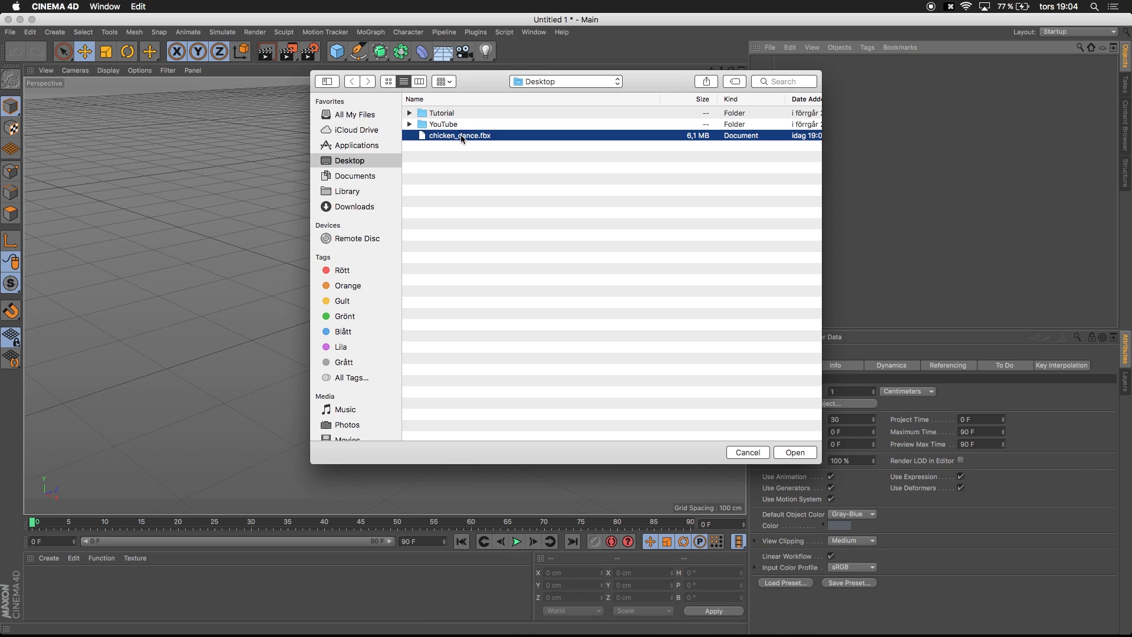
{"action": "left_click", "coordinate": [794, 452]}
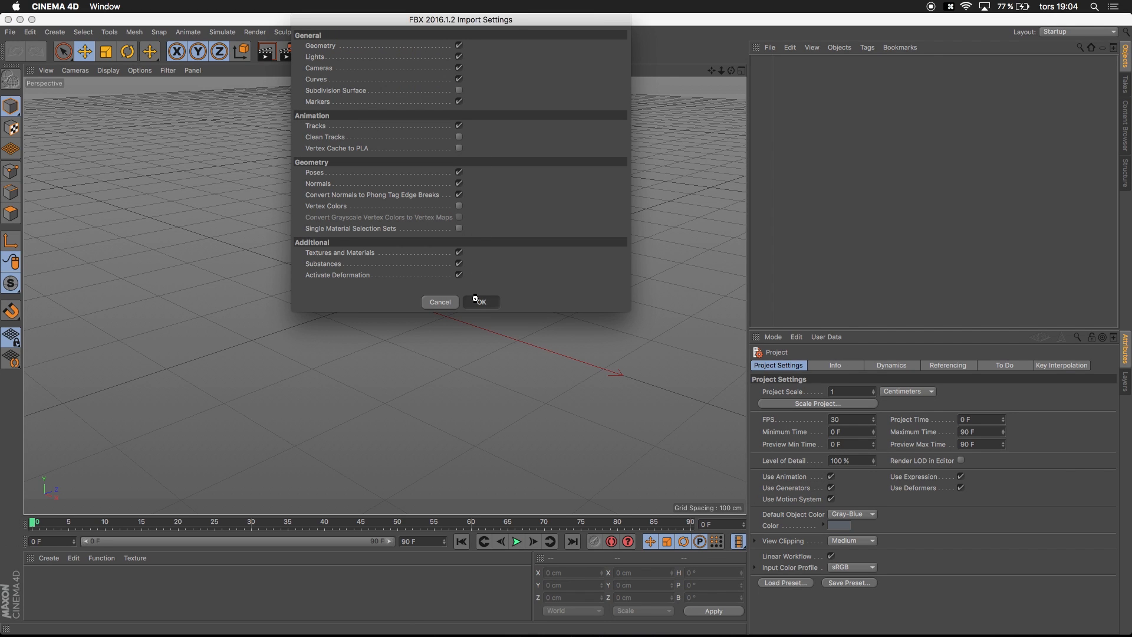
{"action": "left_click", "coordinate": [479, 302]}
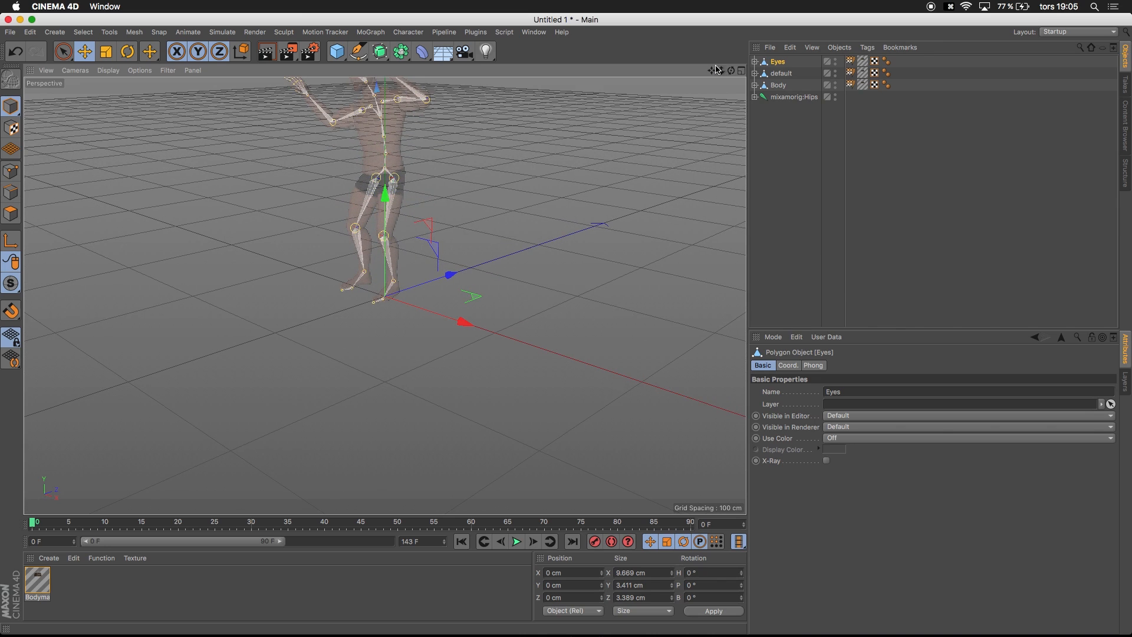
Step: Turn off Transparency on the Bodymat material so the skin texture shows
{"action": "left_click_drag", "start_coordinate": [361, 217], "coordinate": [390, 303]}
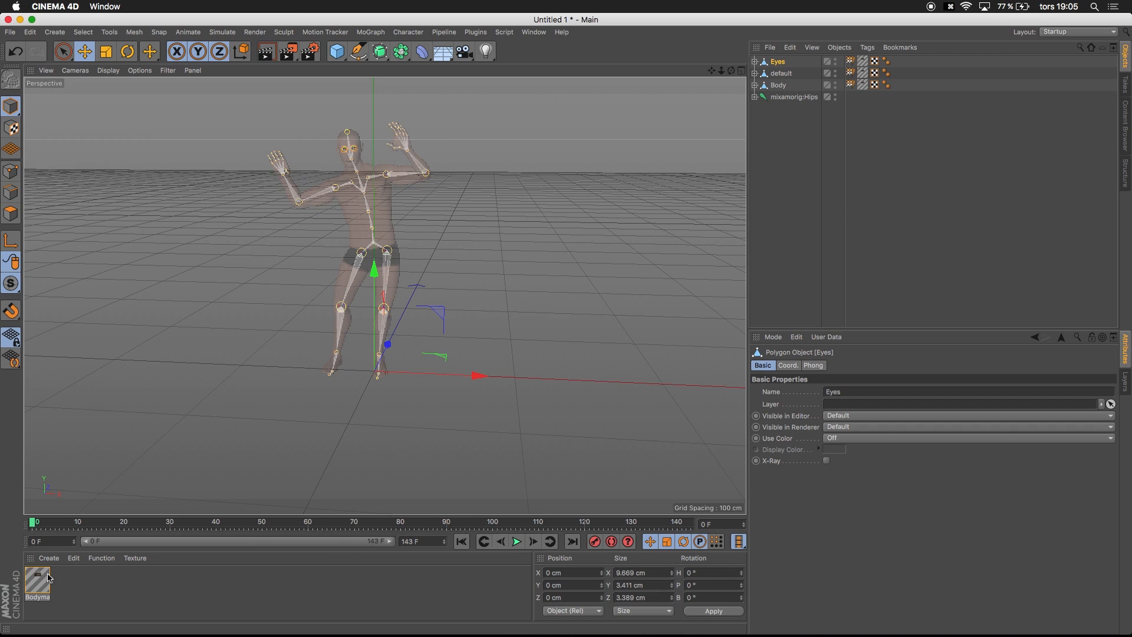
{"action": "double_click", "coordinate": [36, 584]}
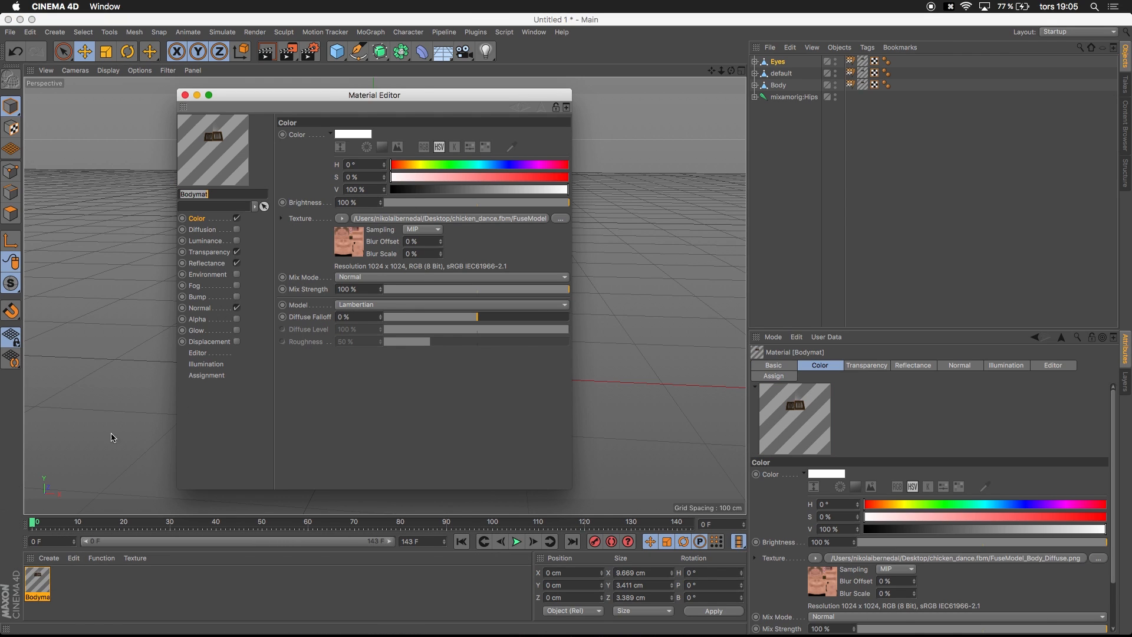
{"action": "mouse_move", "coordinate": [210, 255]}
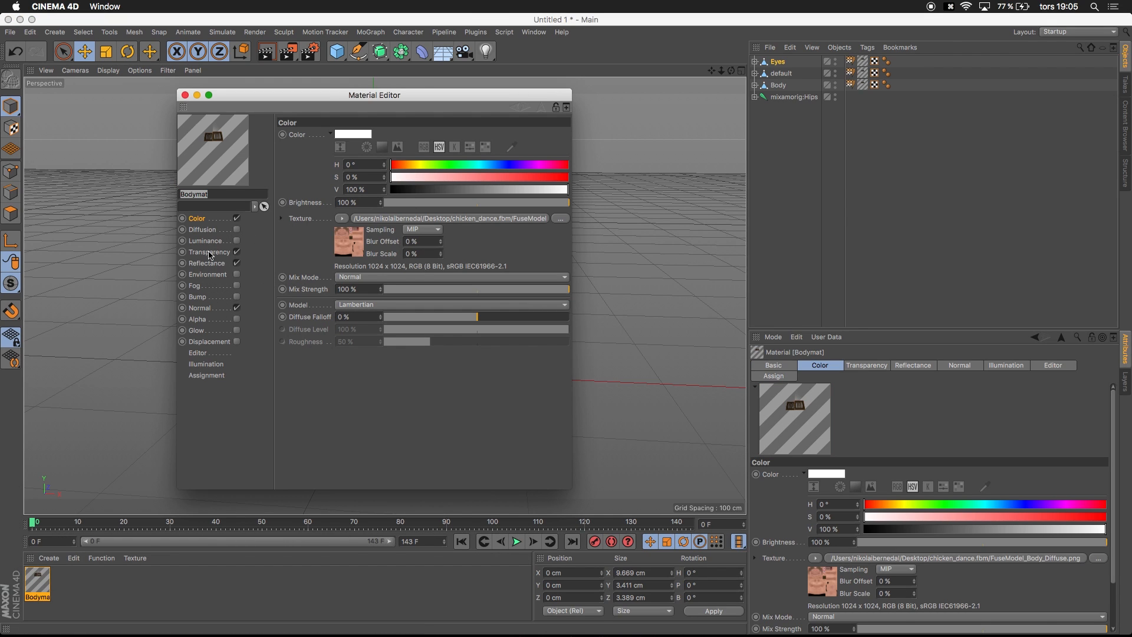
{"action": "left_click", "coordinate": [210, 252]}
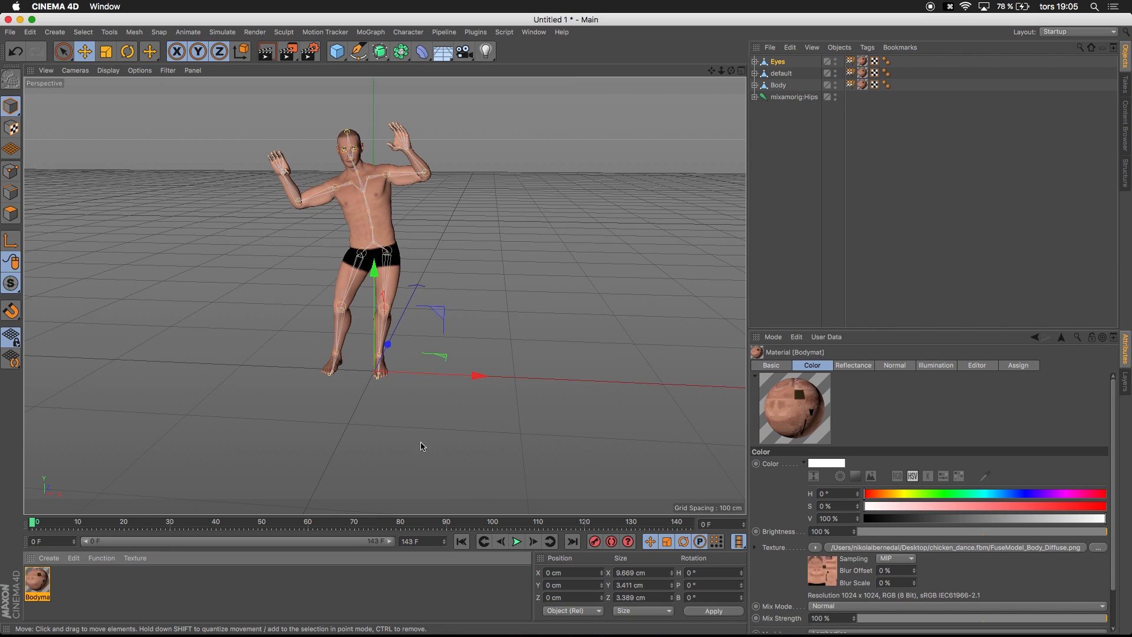
{"action": "left_click", "coordinate": [516, 541]}
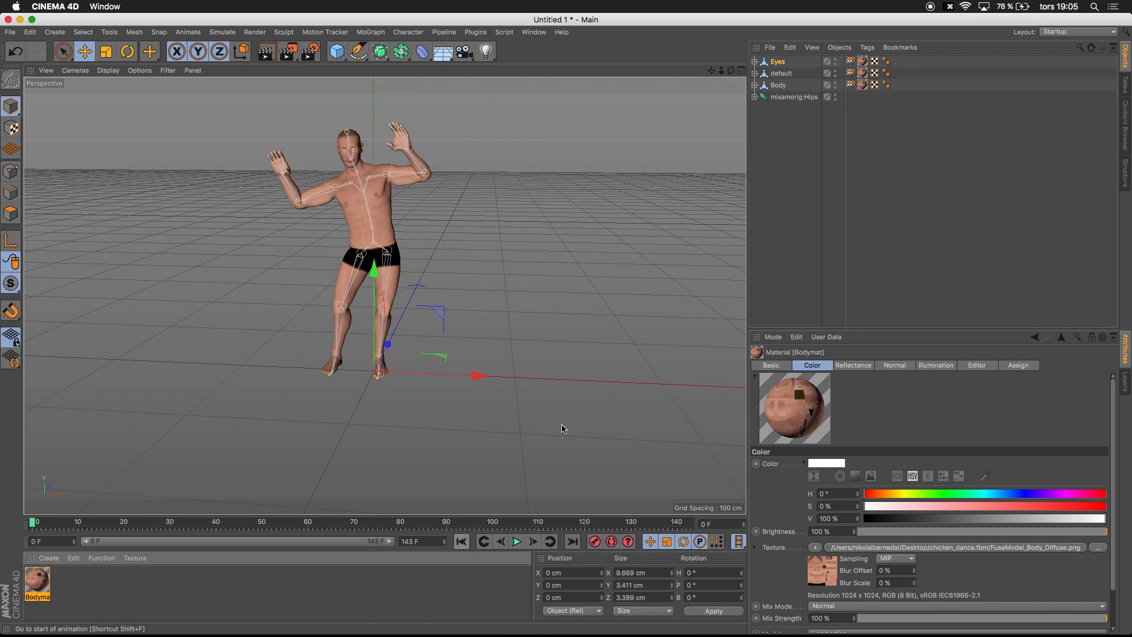
{"action": "mouse_move", "coordinate": [776, 73]}
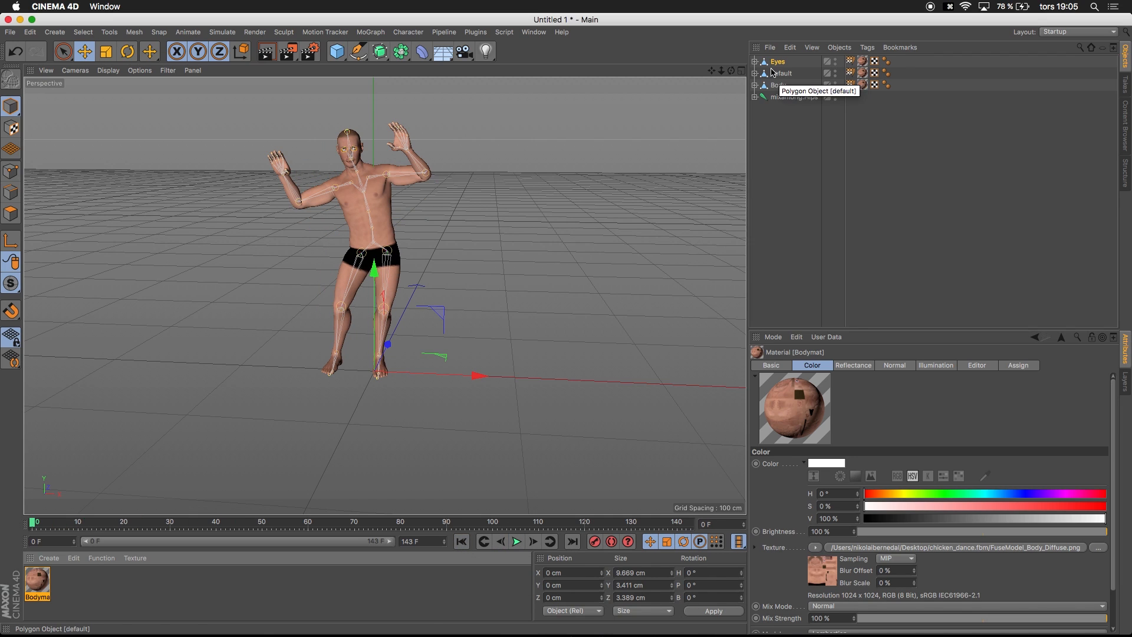
Step: Strip the materials to a grey Body mesh and play the chicken dance forwards
{"action": "left_click", "coordinate": [861, 61]}
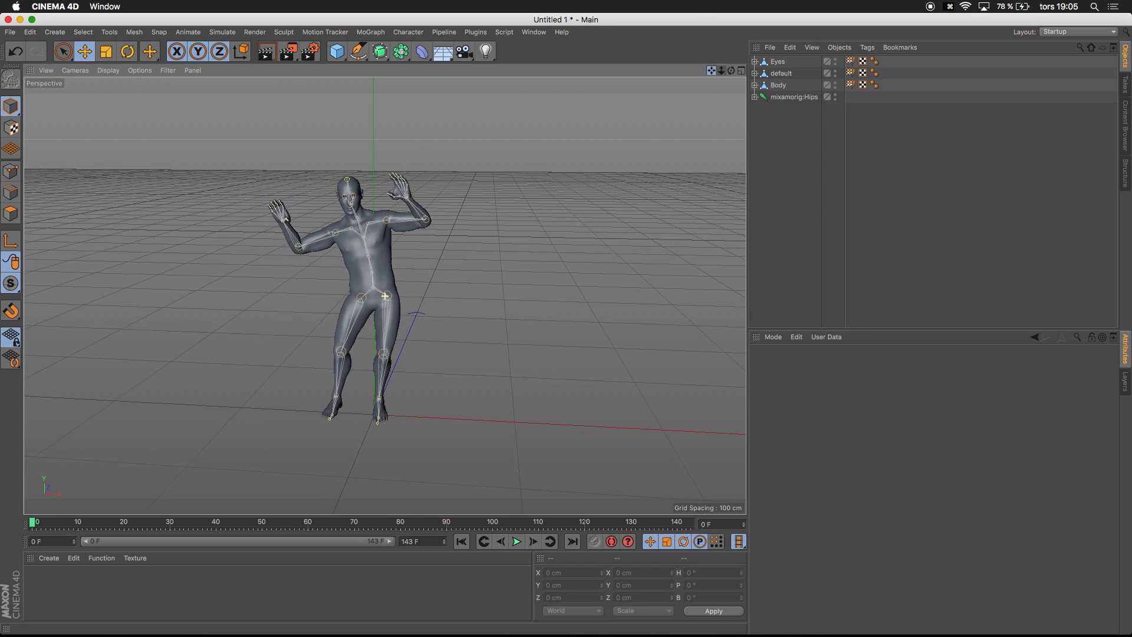
{"action": "left_click", "coordinate": [516, 542]}
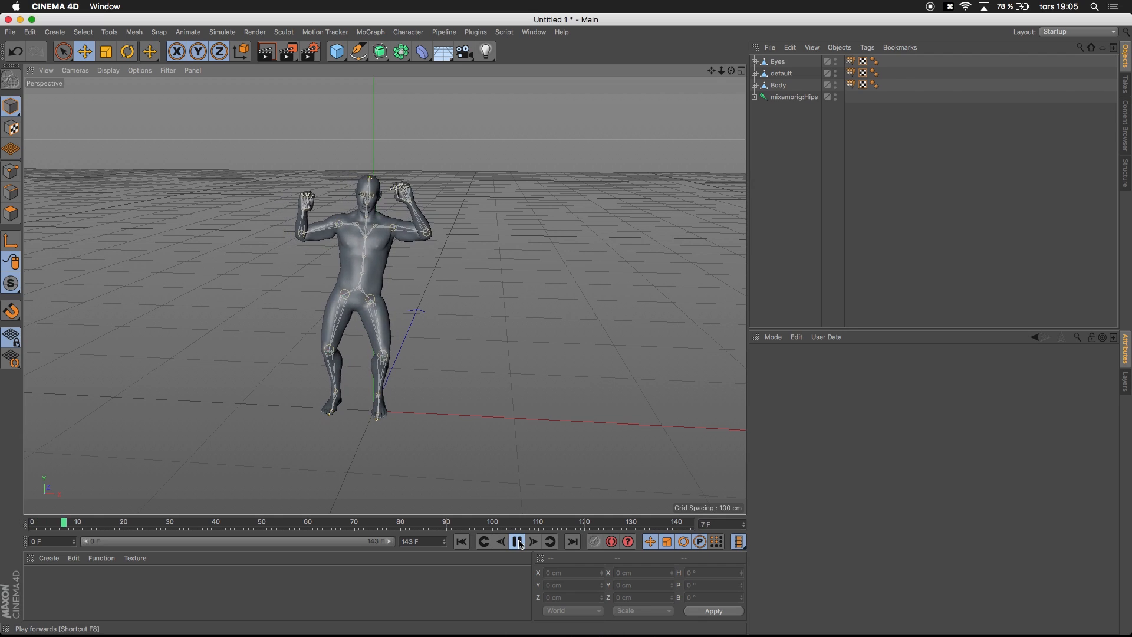
{"action": "left_click", "coordinate": [519, 541]}
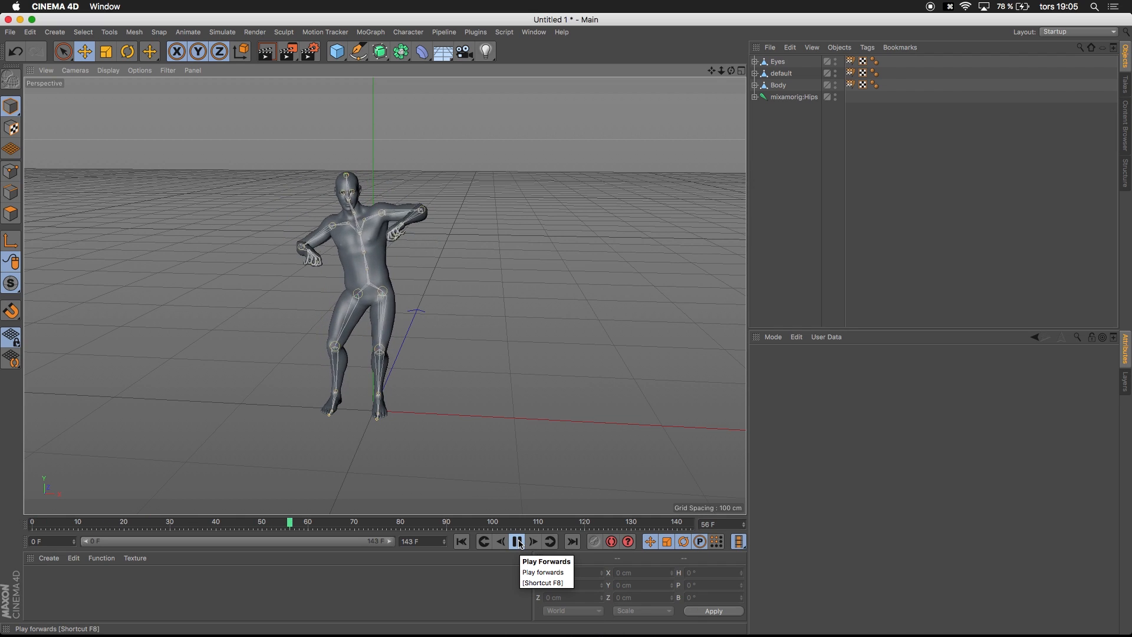
{"action": "left_click", "coordinate": [518, 542]}
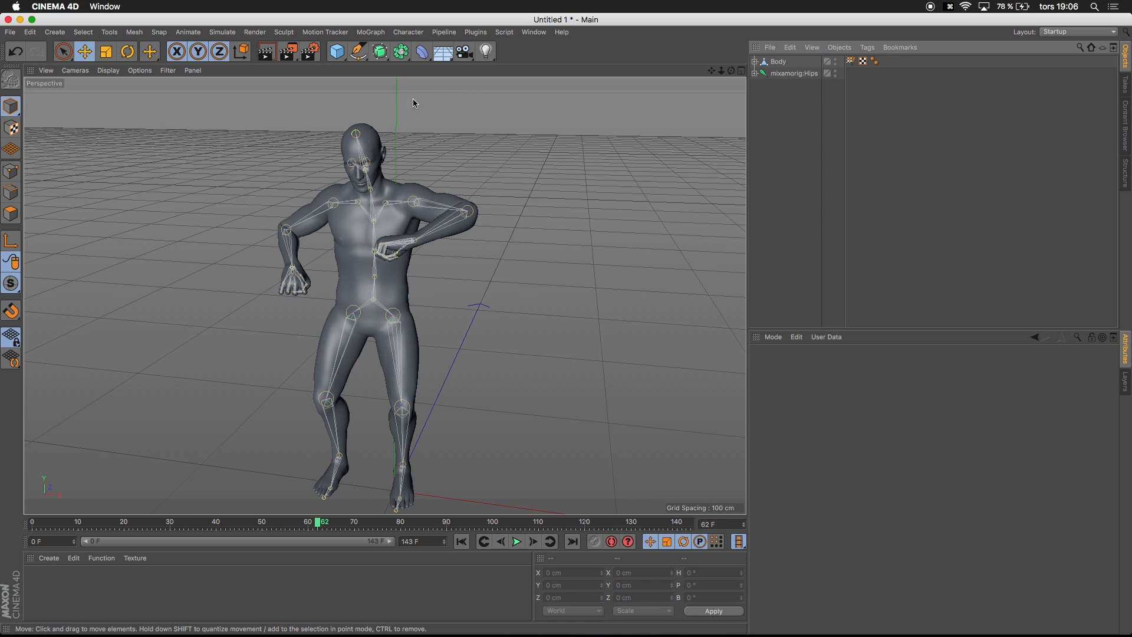
Step: Hide the Body mesh in the editor, leaving the mixamorig:Hips skeleton visible
{"action": "left_click", "coordinate": [778, 62]}
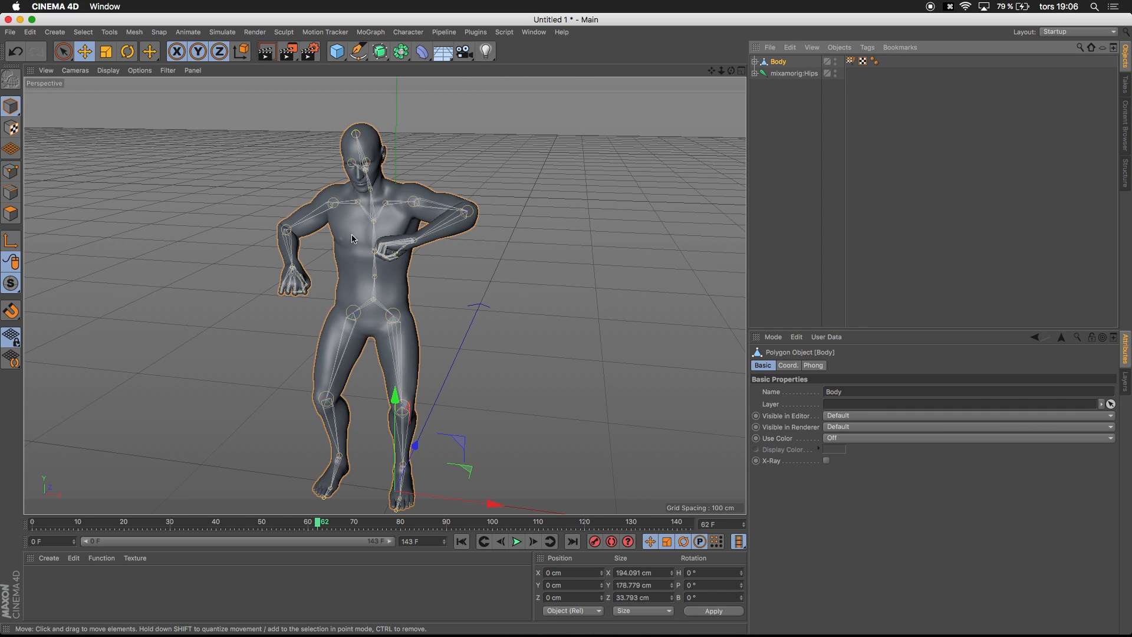
{"action": "left_click", "coordinate": [778, 61]}
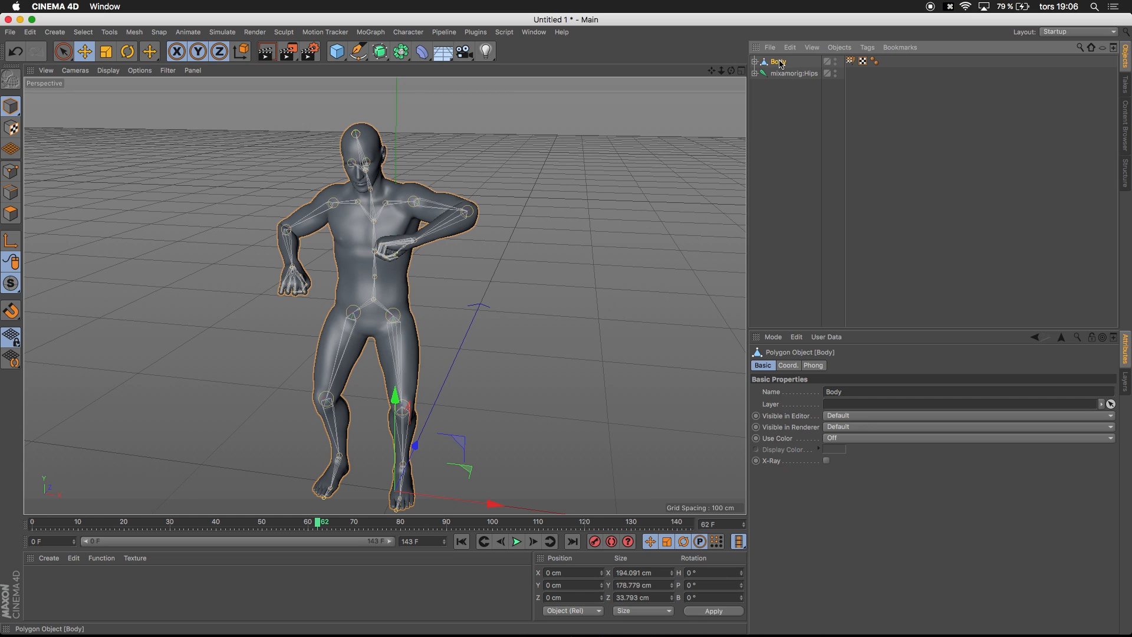
{"action": "left_click", "coordinate": [793, 73]}
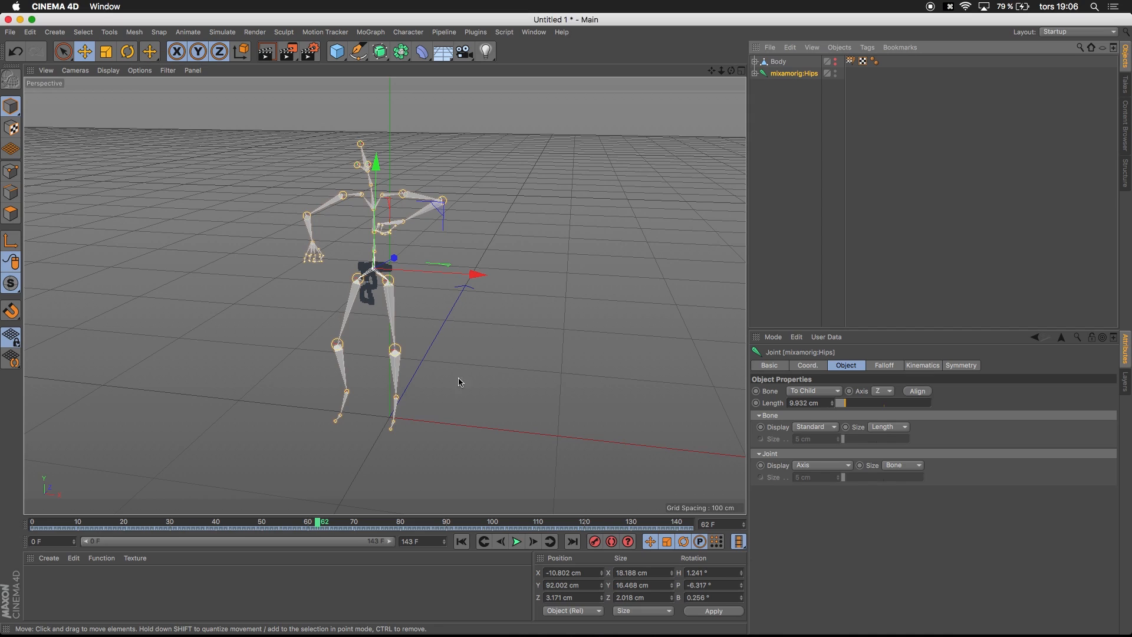
{"action": "mouse_move", "coordinate": [744, 105]}
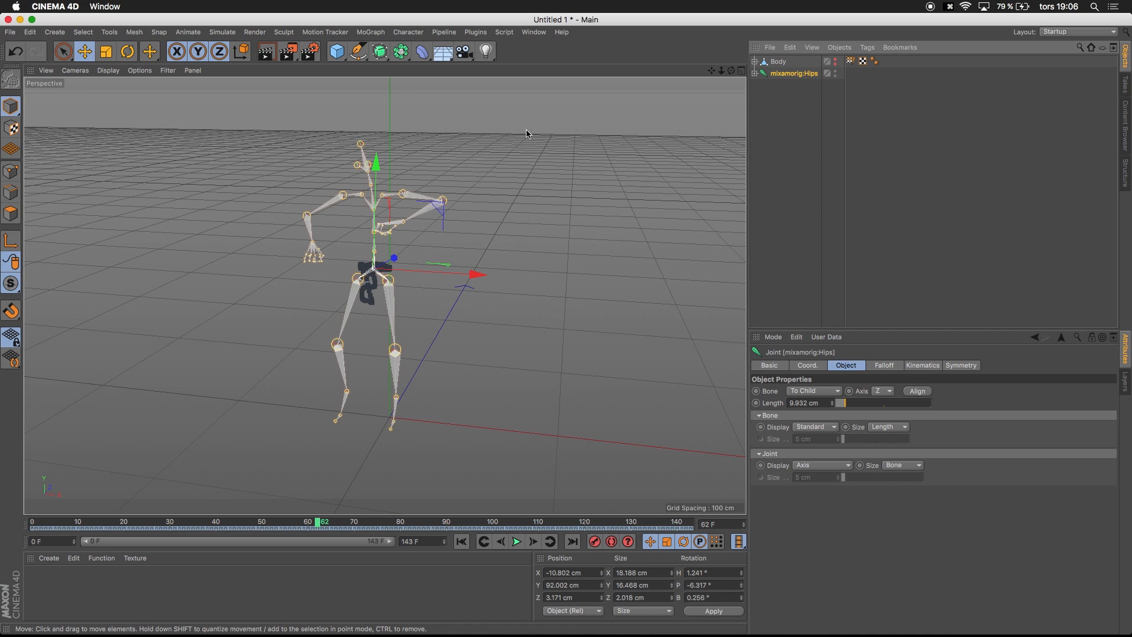
{"action": "mouse_move", "coordinate": [333, 301]}
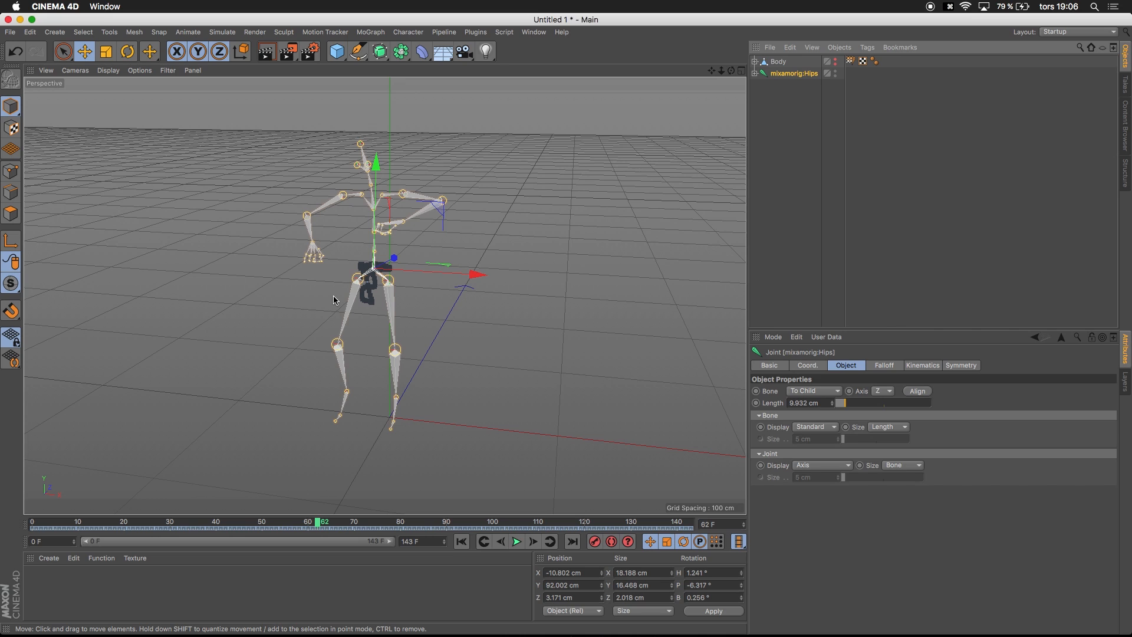